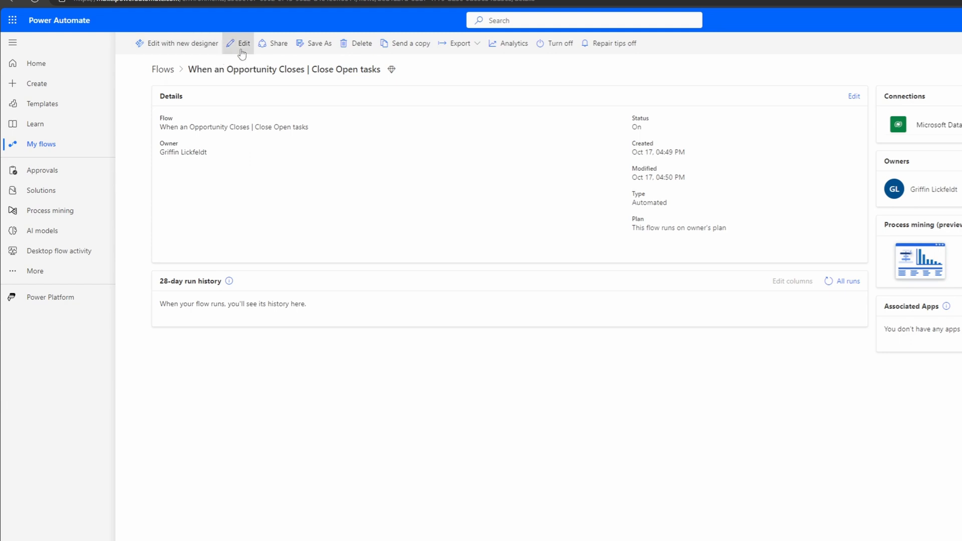
Edit the Close Open tasks flow, enlarge the canvas and show the Find all Open Tasks settings
click(244, 43)
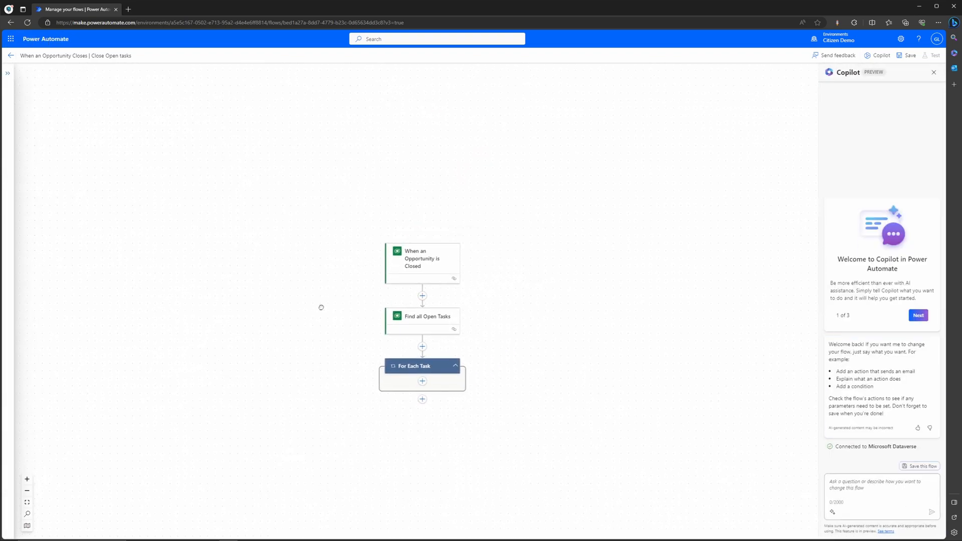
click(26, 479)
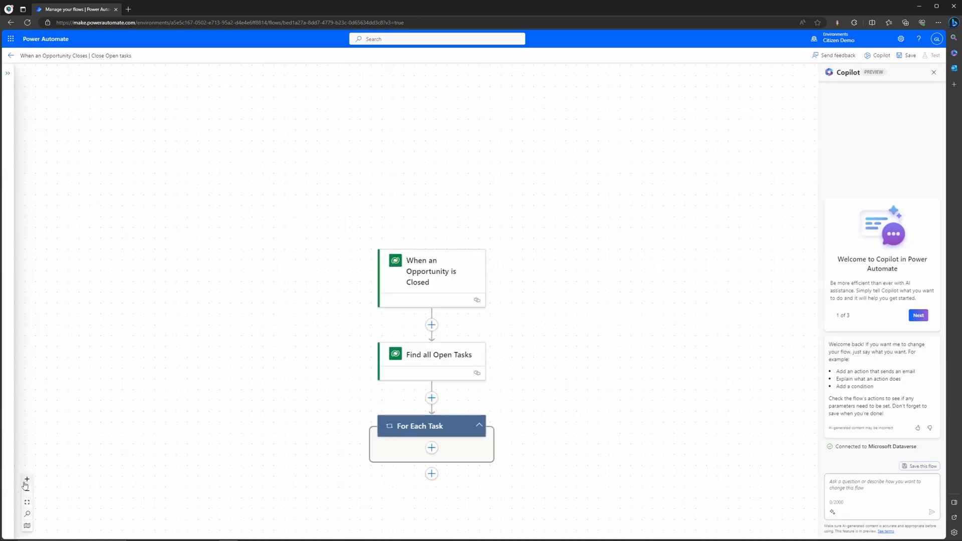
click(26, 479)
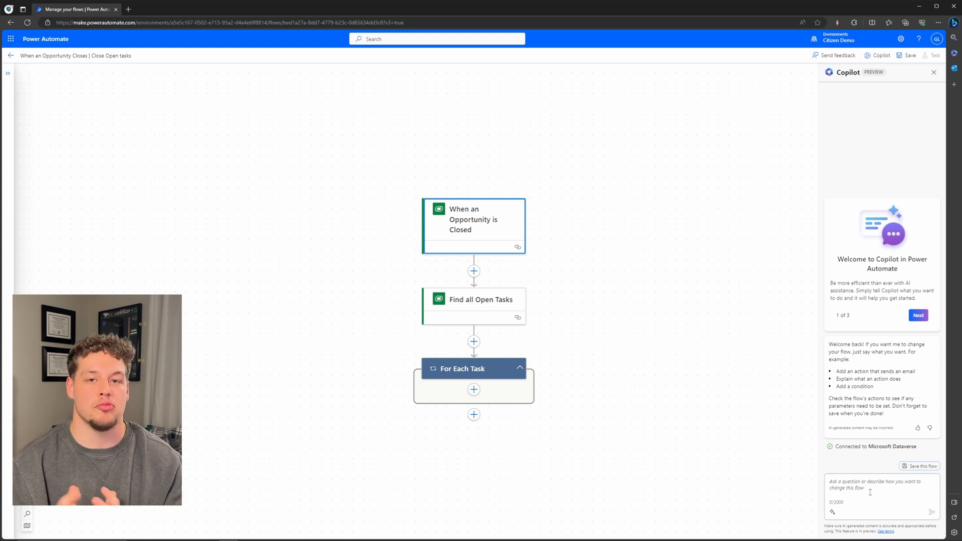
click(473, 305)
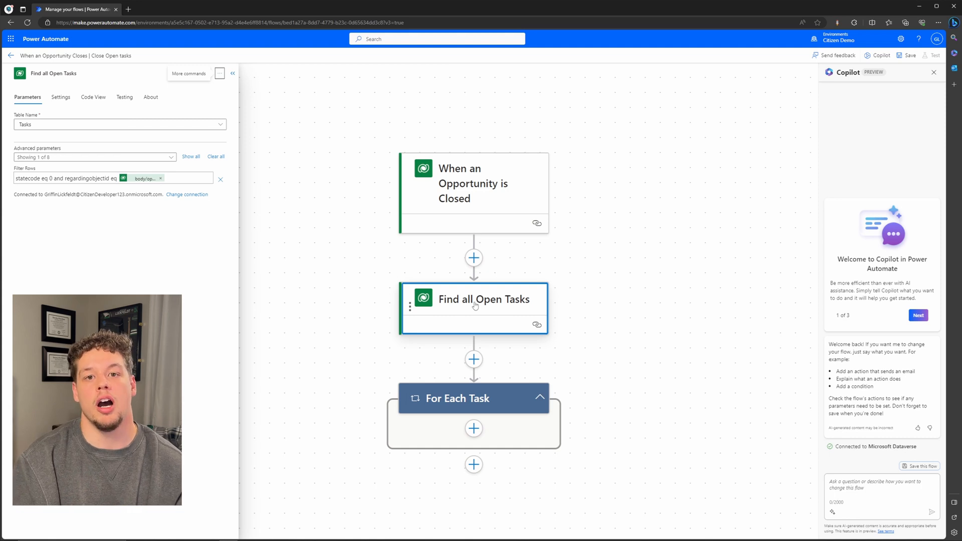
Review the step filter and the trigger's full advanced parameters, then collapse the details pane
click(472, 183)
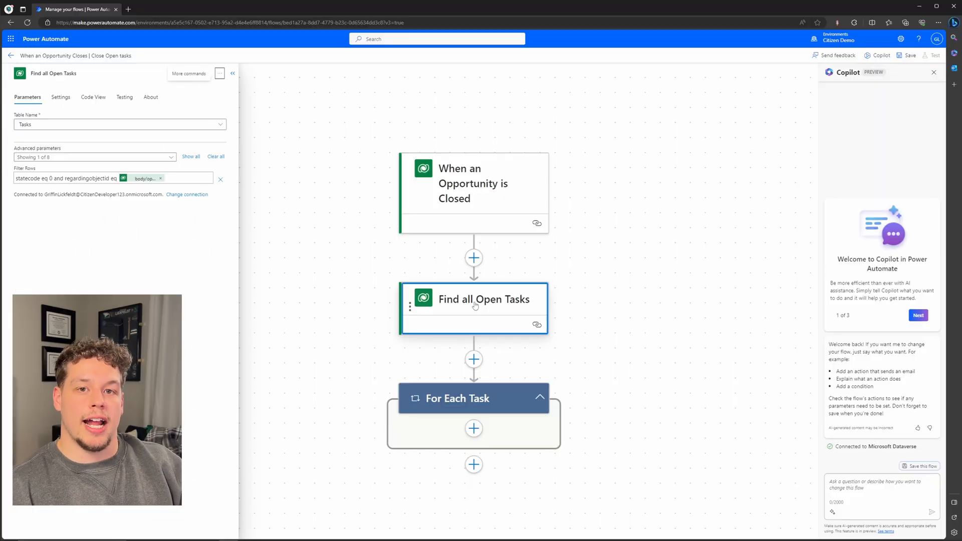
click(473, 183)
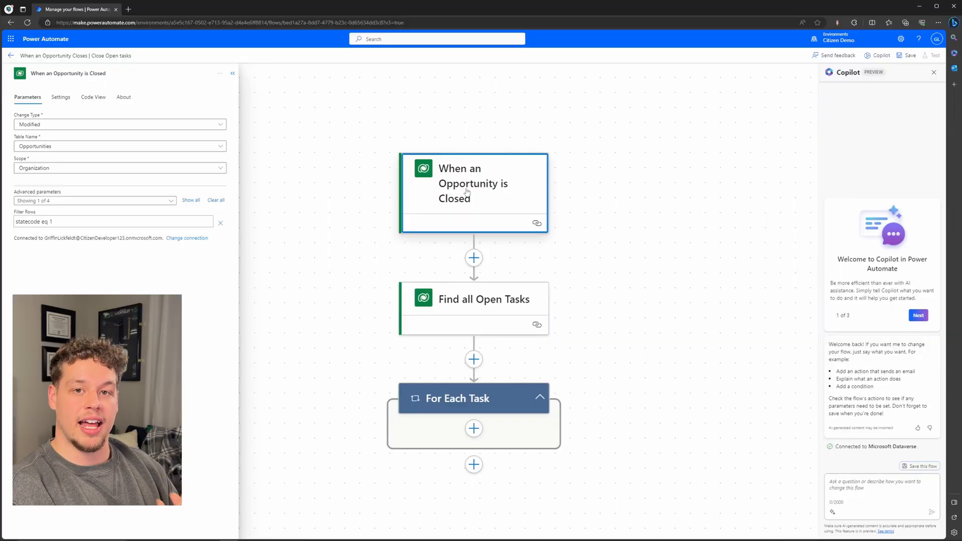
mouse_move(242, 172)
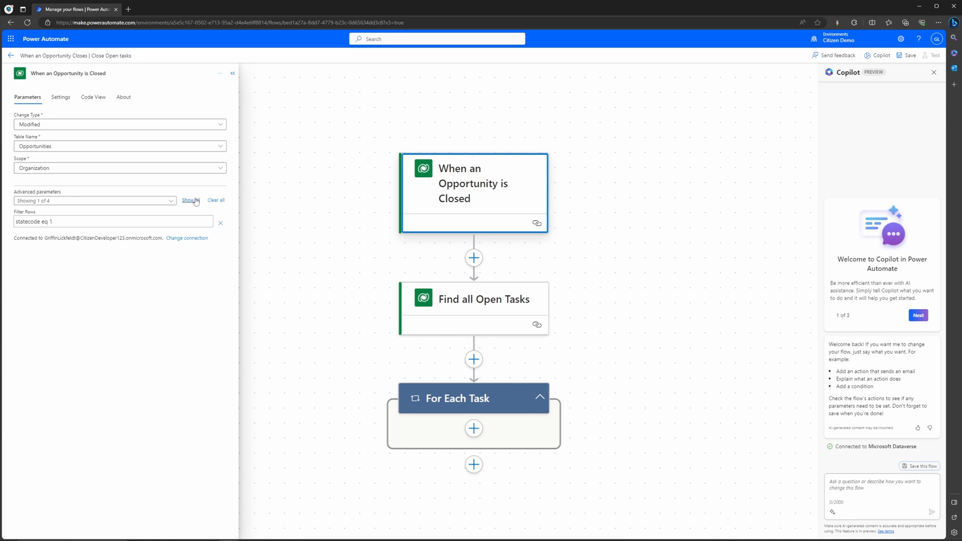
click(191, 201)
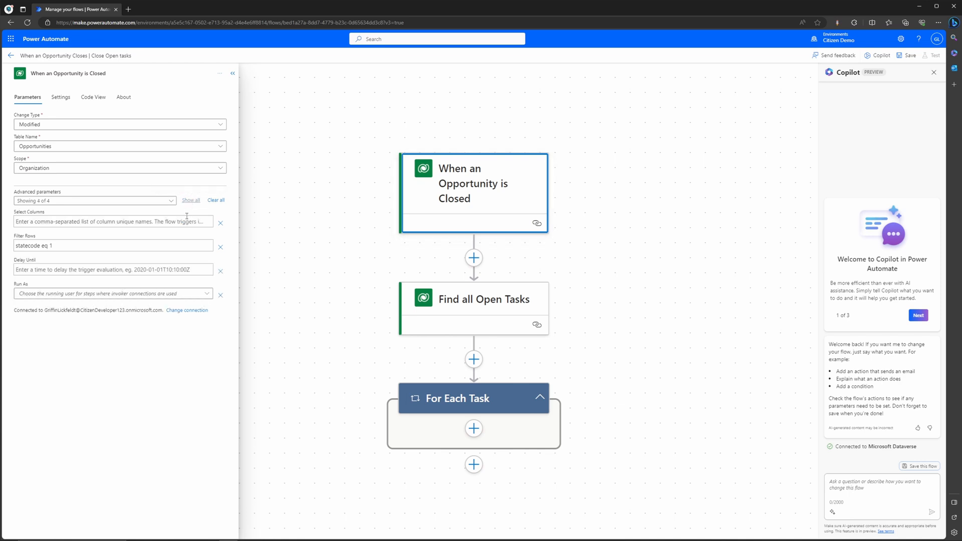
mouse_move(217, 201)
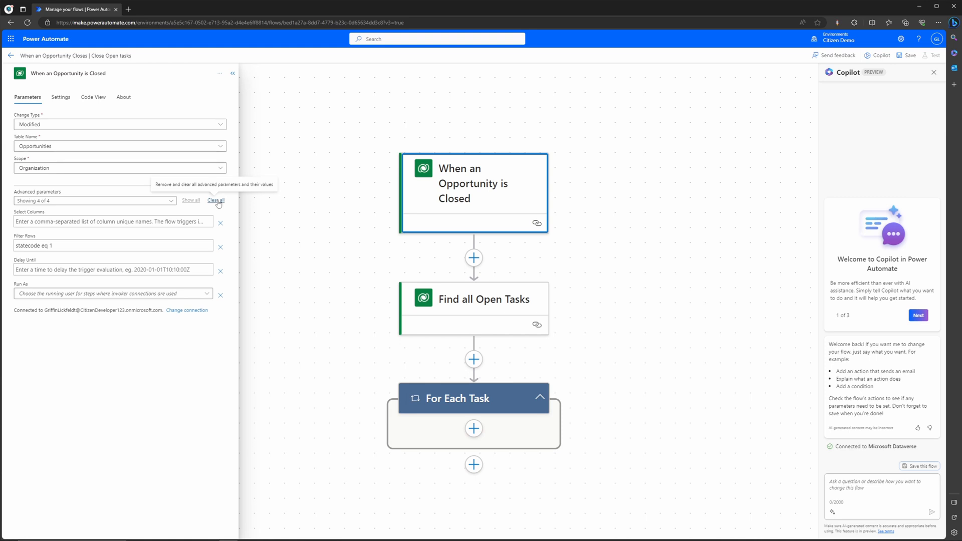
mouse_move(191, 240)
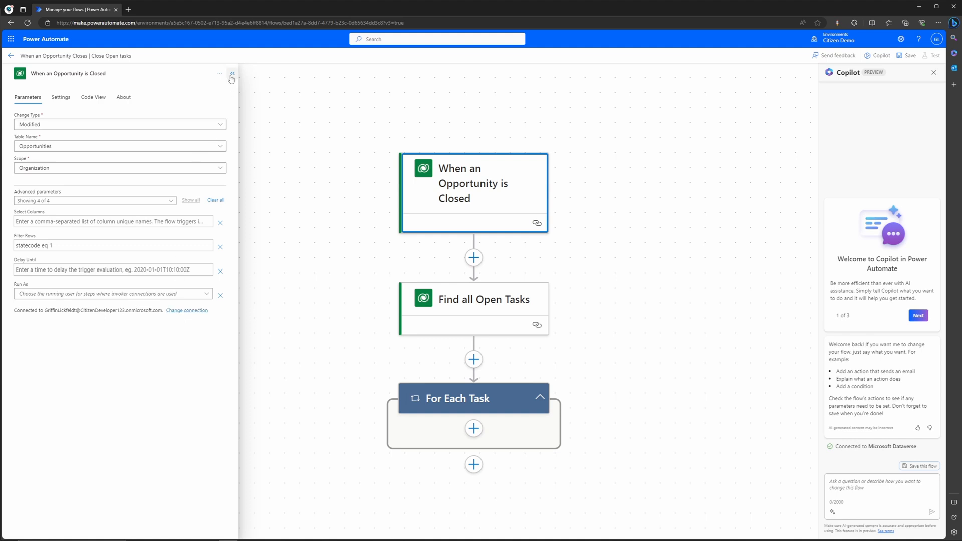
click(232, 73)
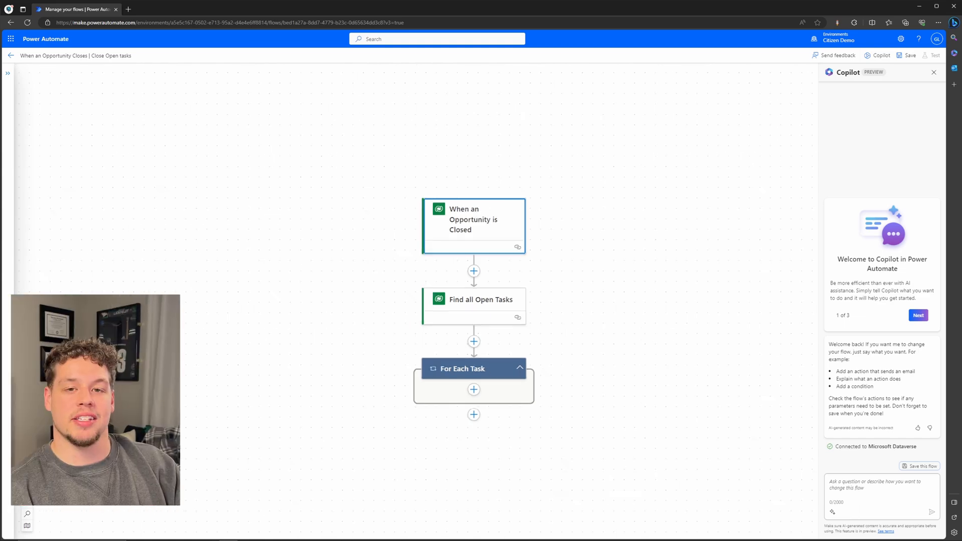
Insert a Microsoft Dataverse Update a row action inside the For Each Task loop
click(463, 369)
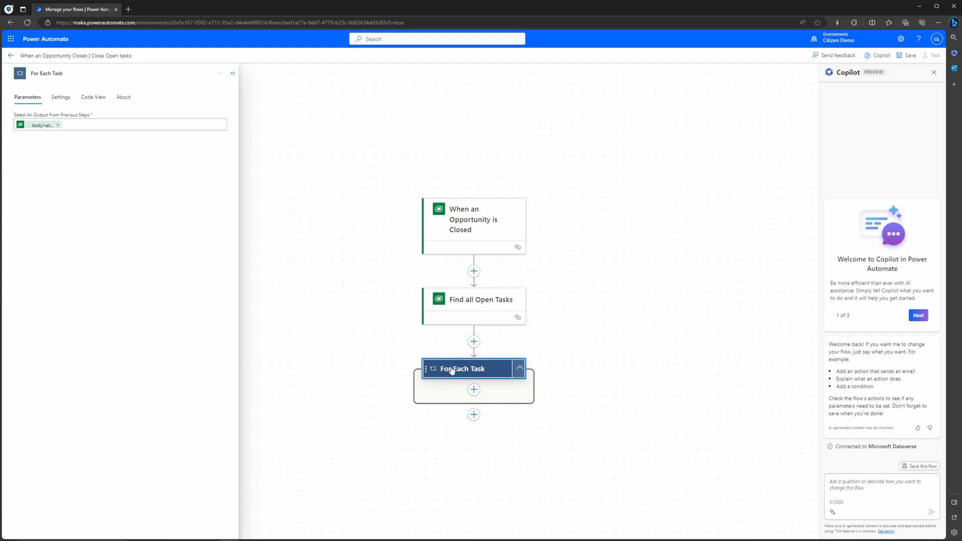
mouse_move(183, 230)
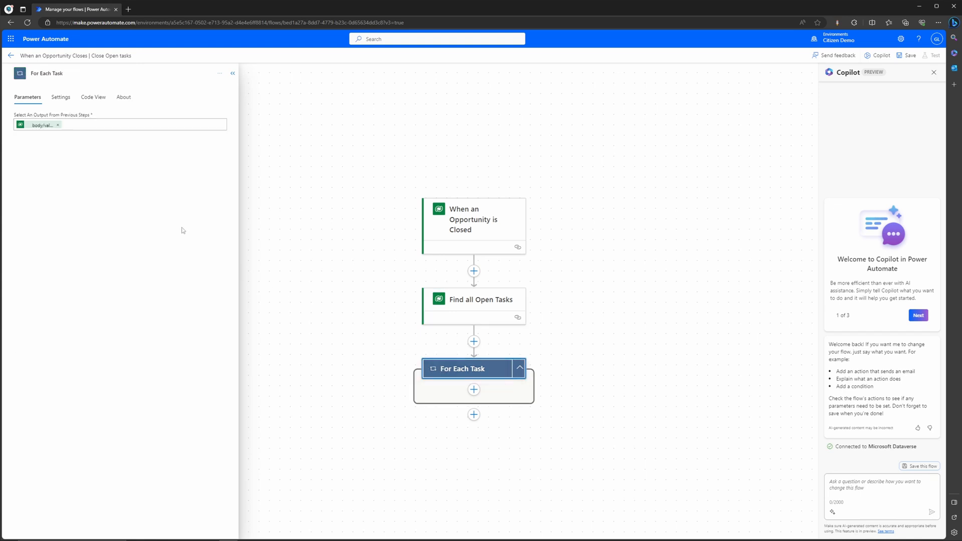
mouse_move(45, 127)
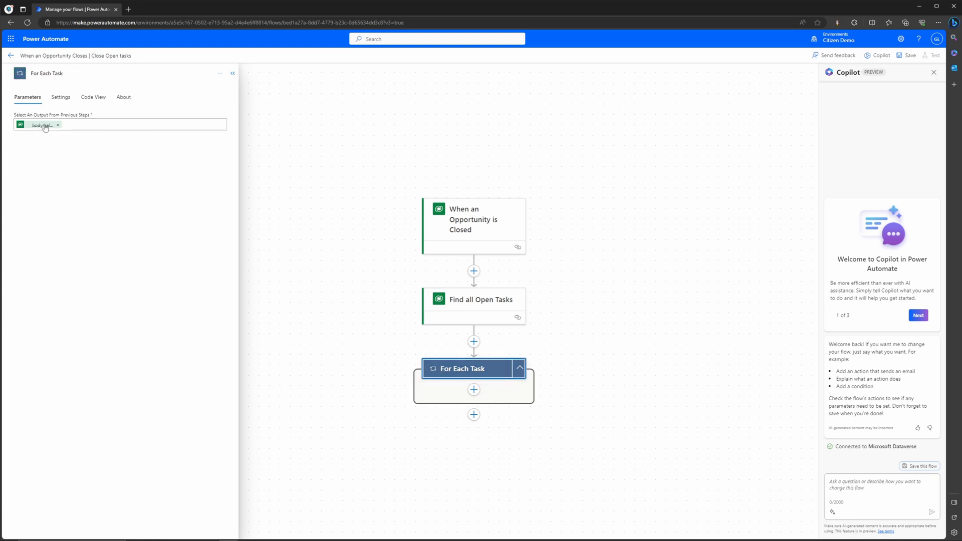
mouse_move(42, 125)
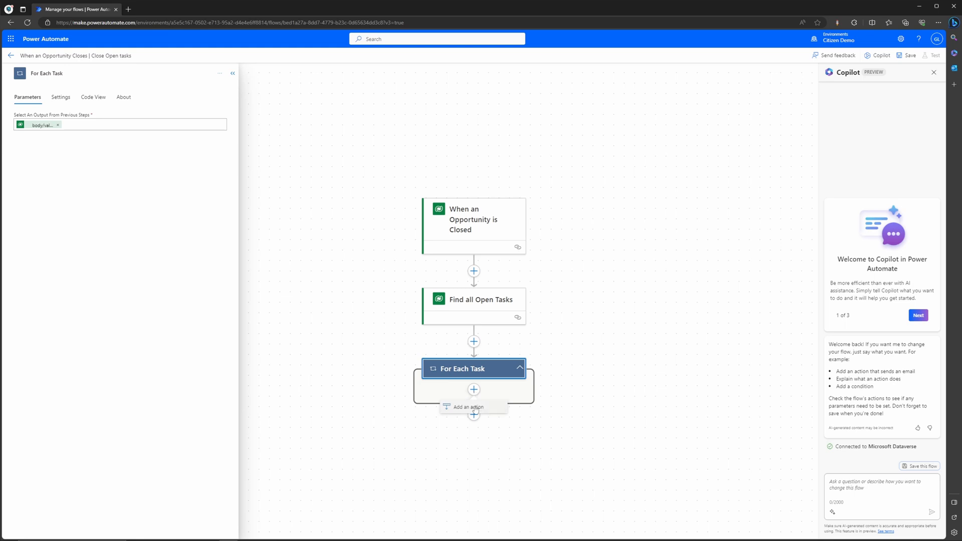
click(474, 407)
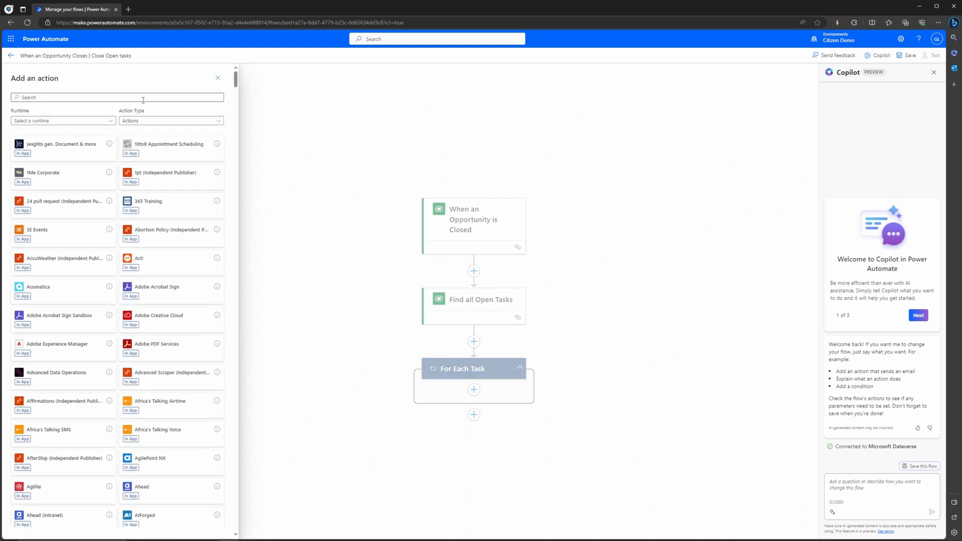
text(Update a Ro)
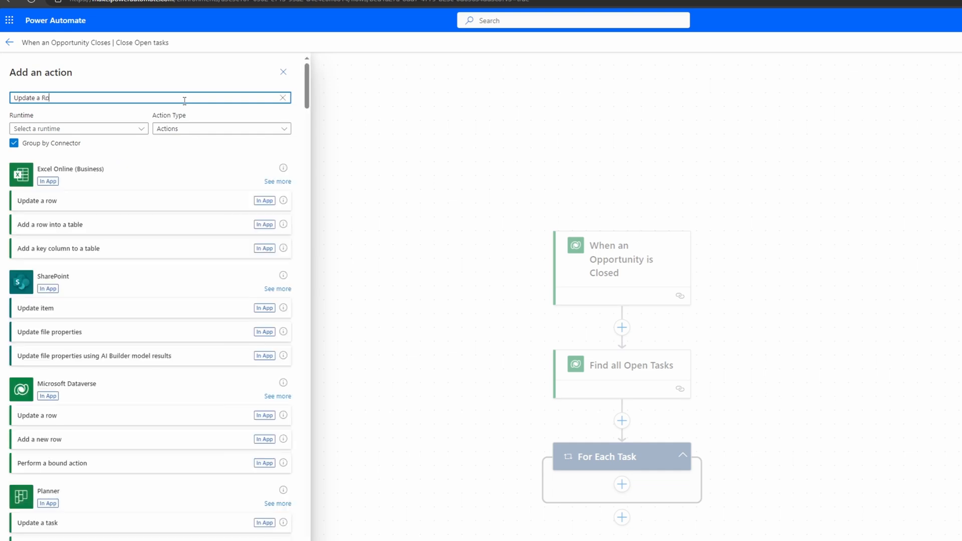
text(w)
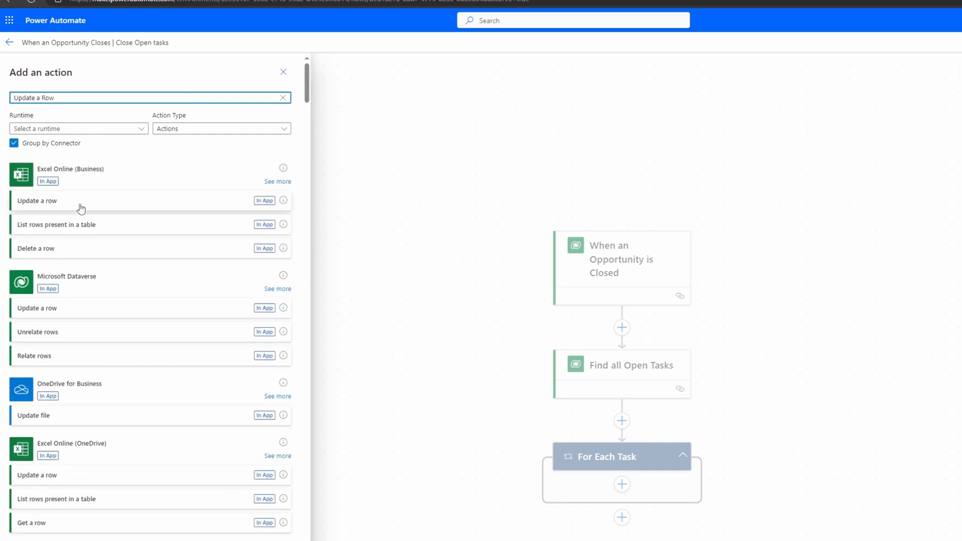
scroll(down, 3)
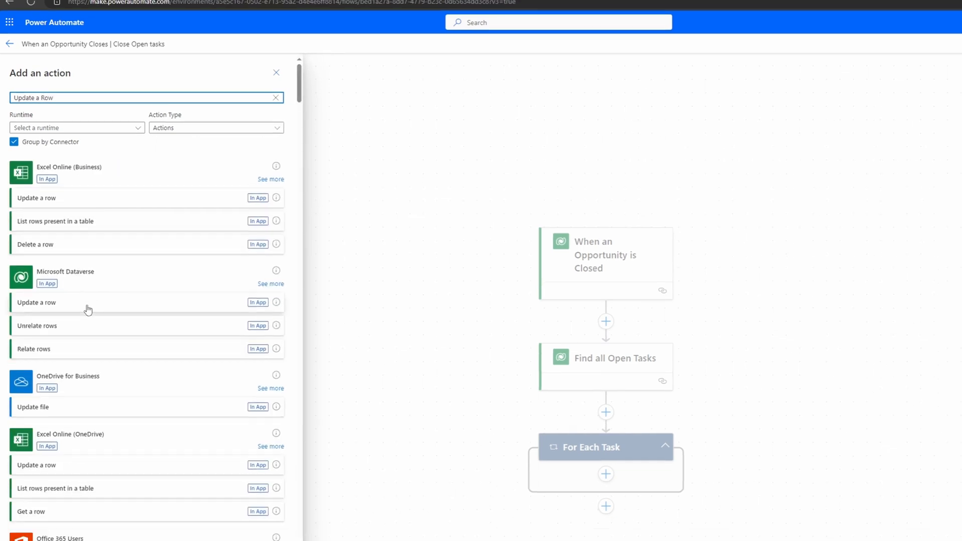
click(880, 55)
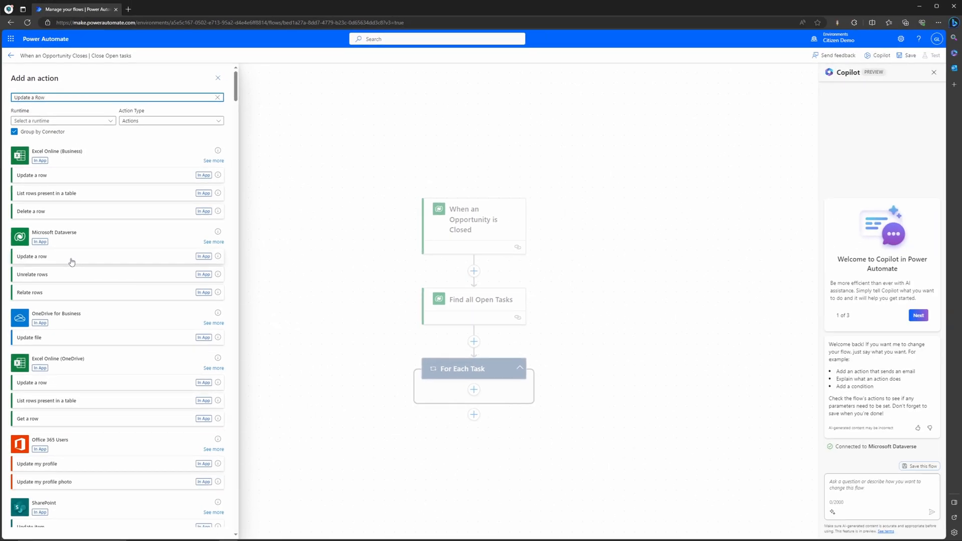
click(33, 256)
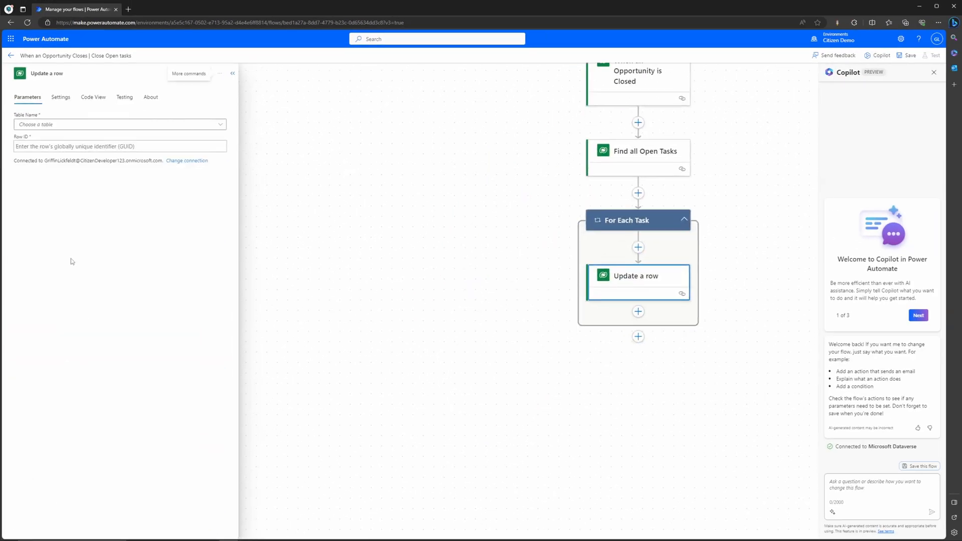
Point the Update a row action at the Tasks table and move to its Row ID field
click(116, 124)
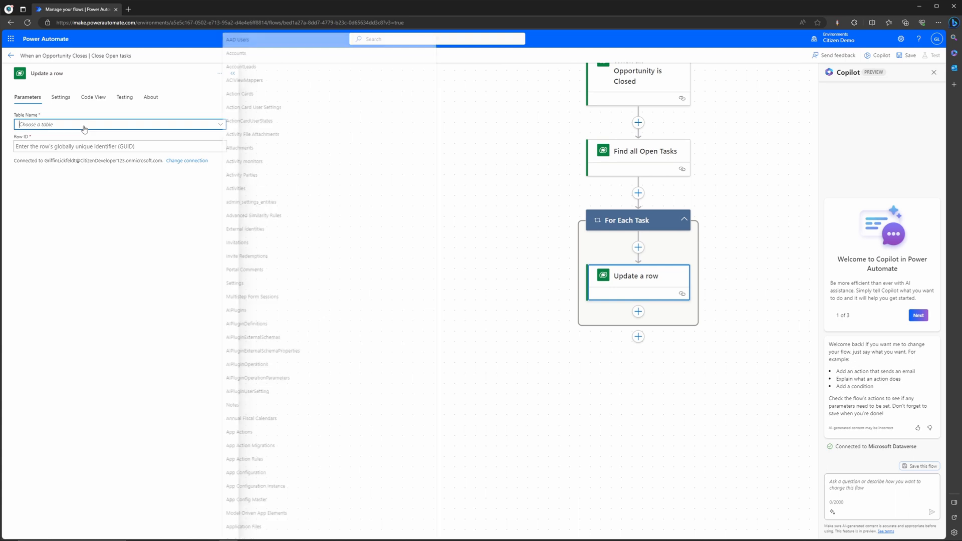
text(Tasks)
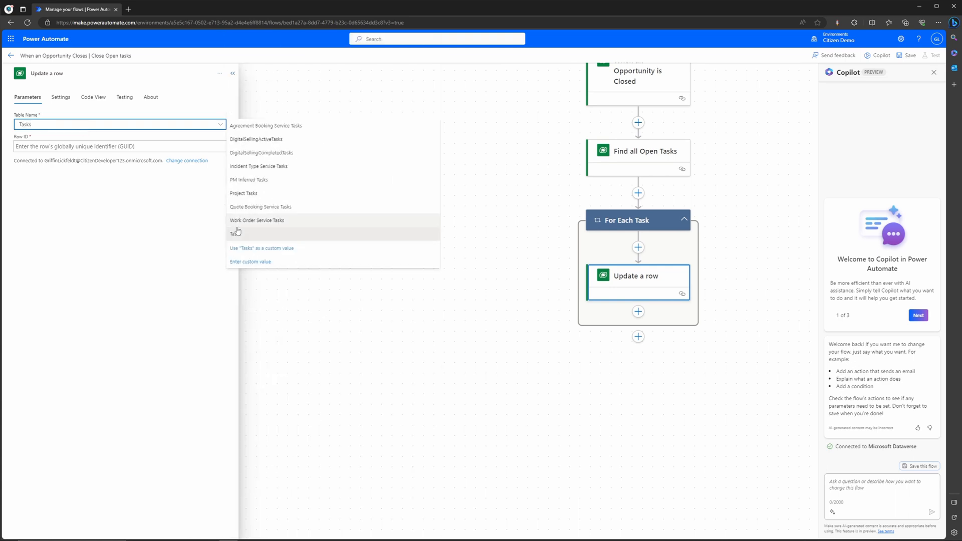
click(234, 234)
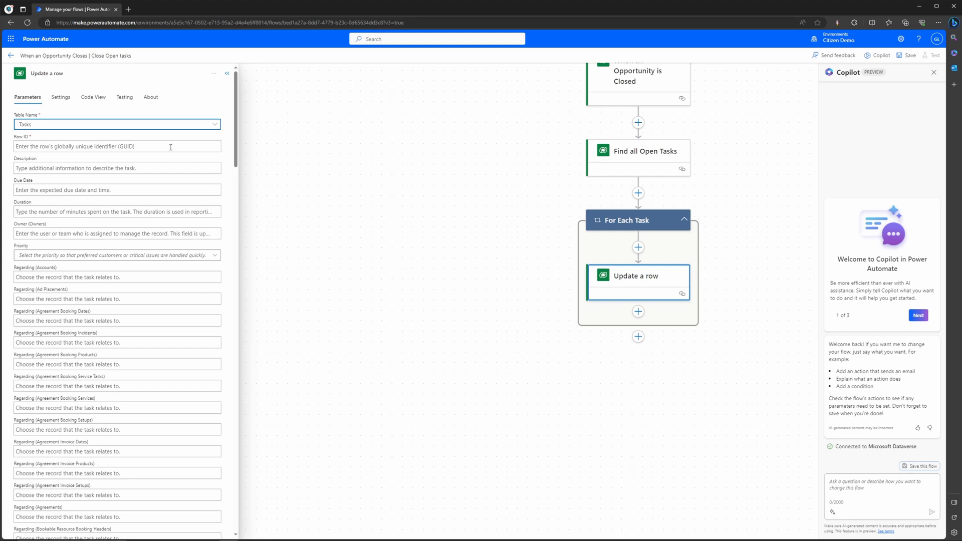
click(116, 147)
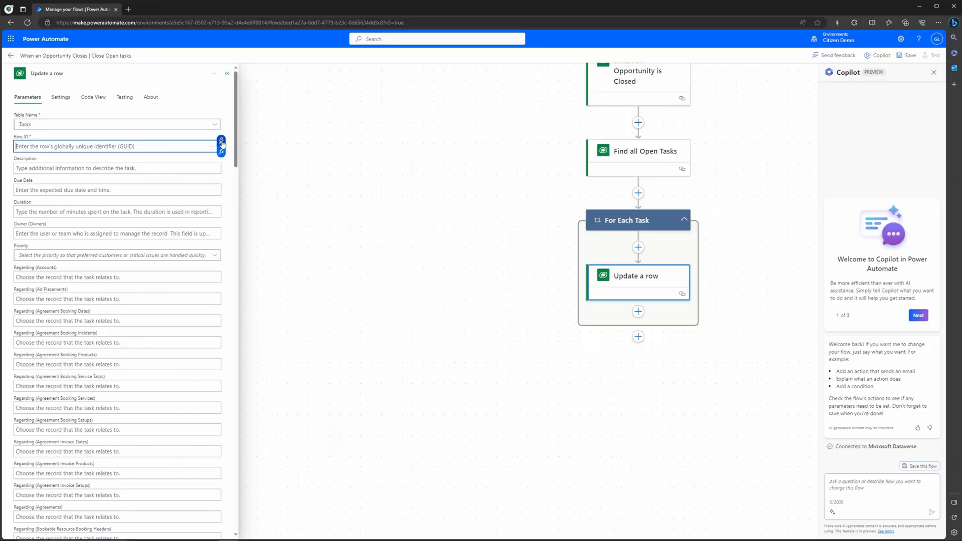
Fill Row ID with the Task identifier from Find all Open Tasks via dynamic content
click(221, 152)
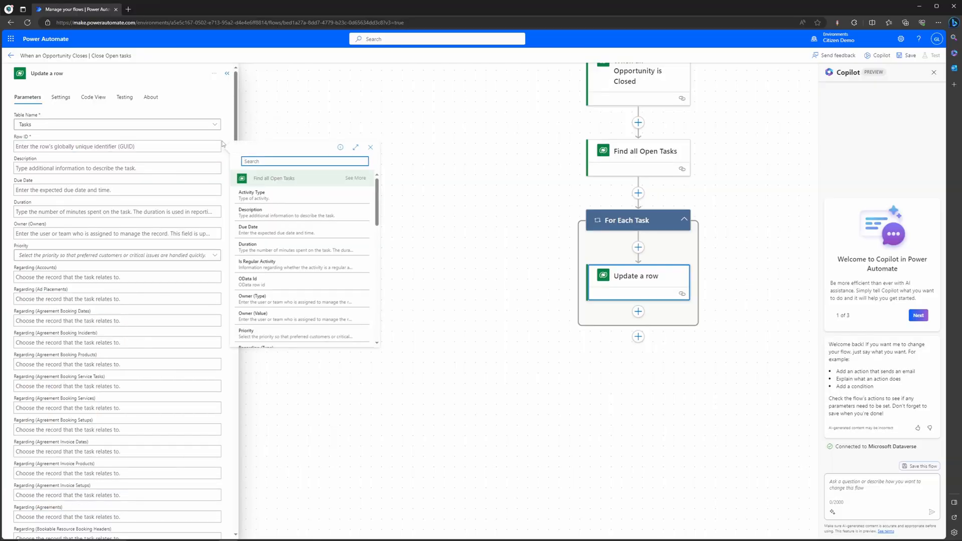
mouse_move(267, 247)
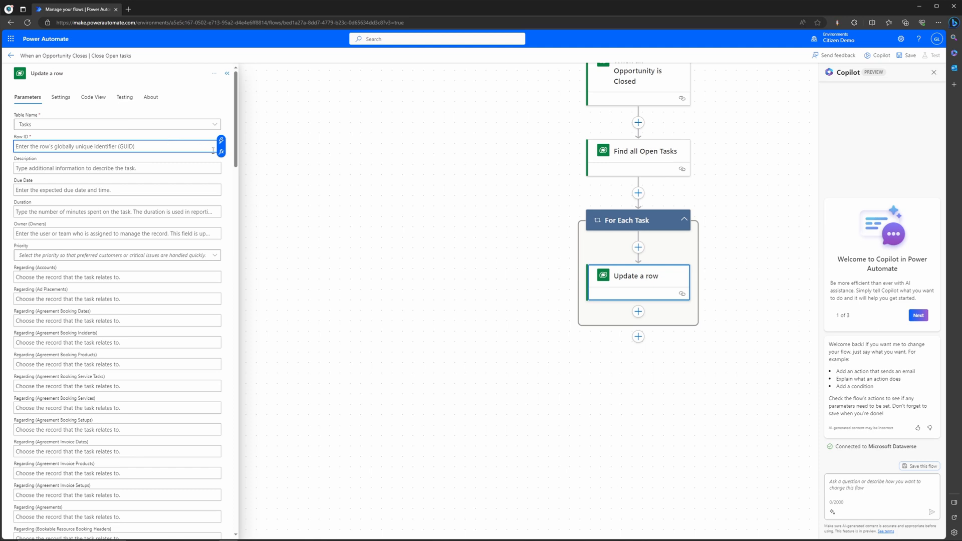
click(221, 150)
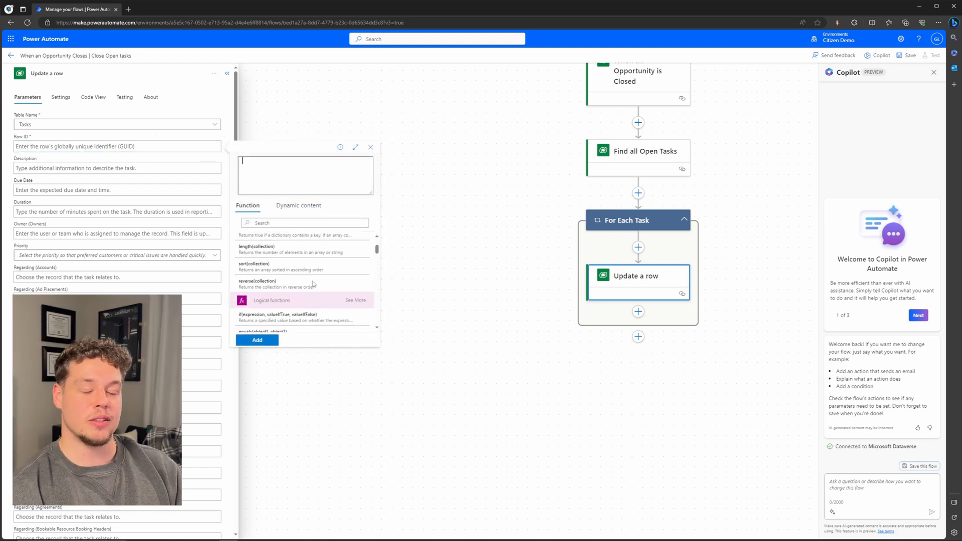
scroll(down, 3)
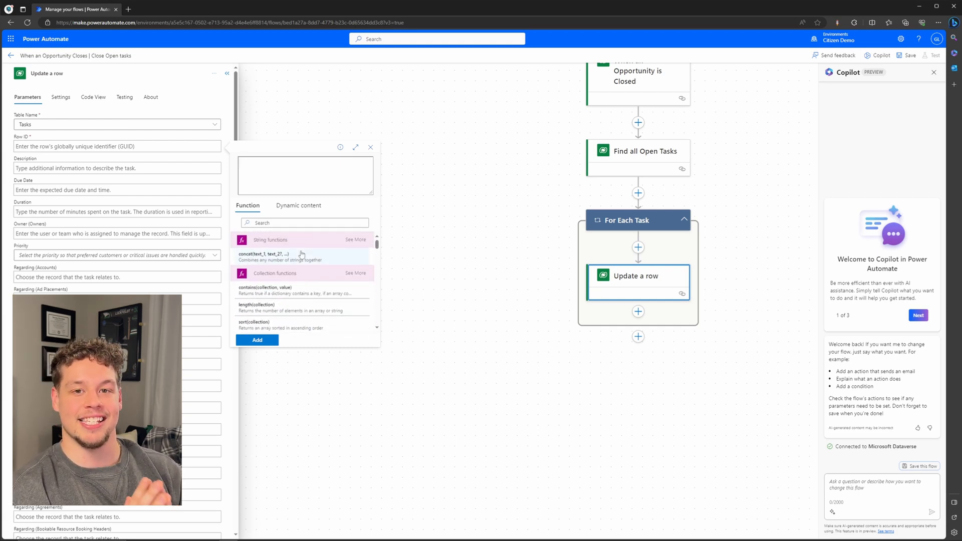
click(299, 206)
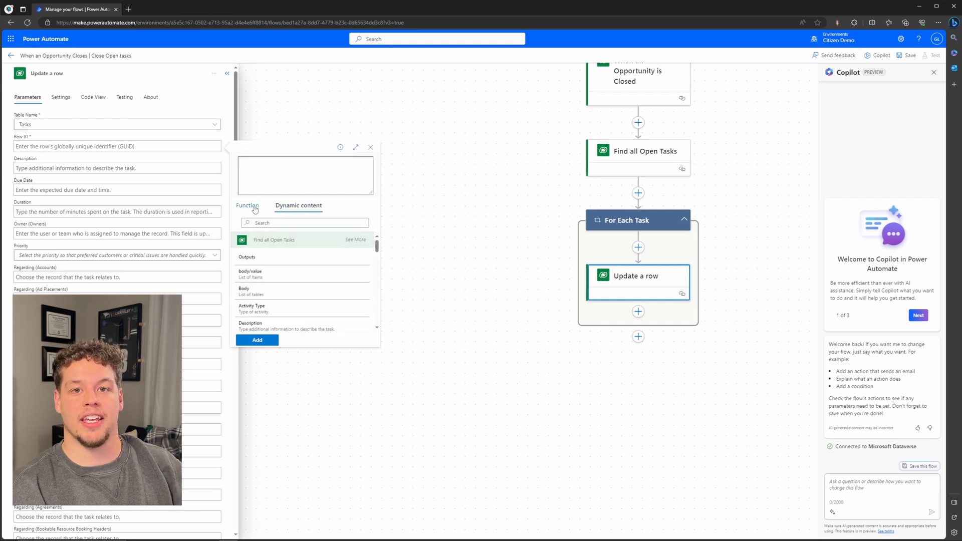
click(247, 206)
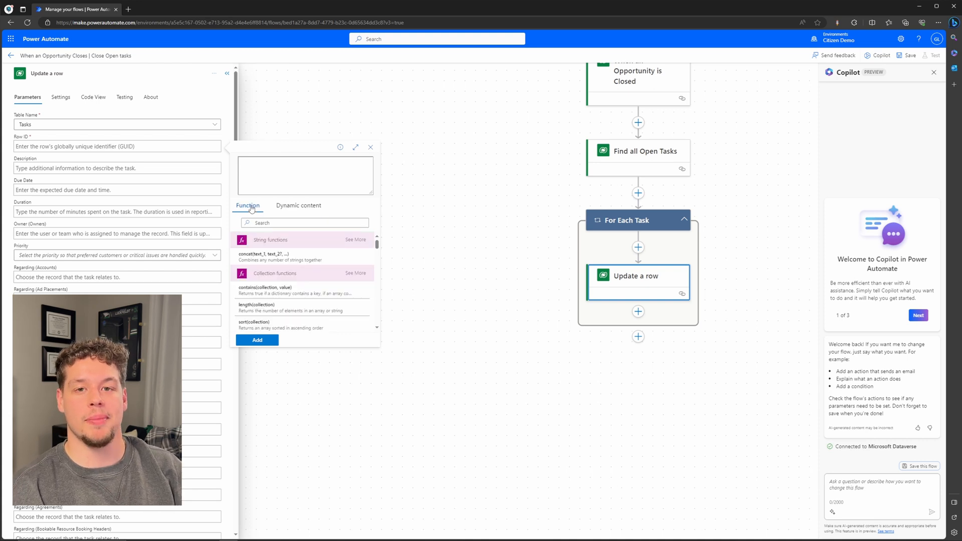
click(299, 205)
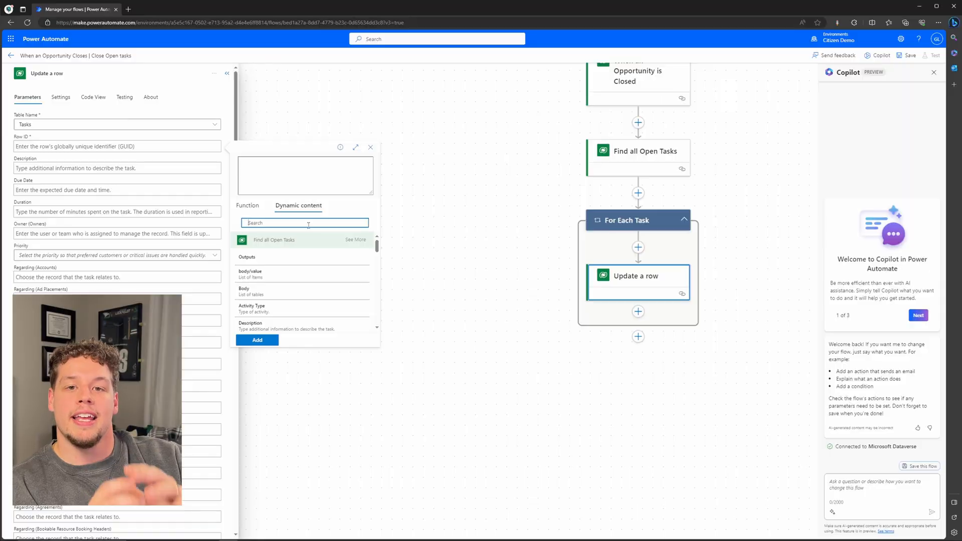
text(Task)
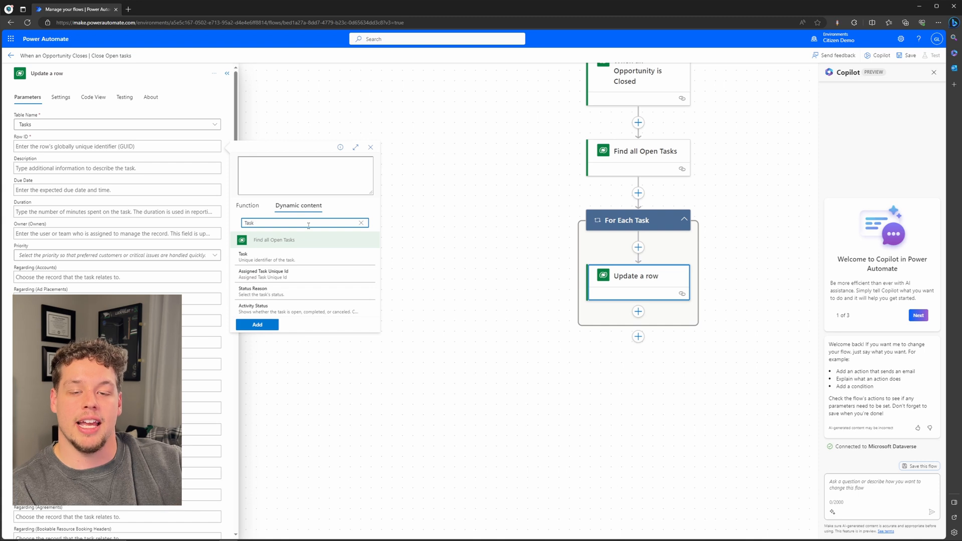
click(244, 257)
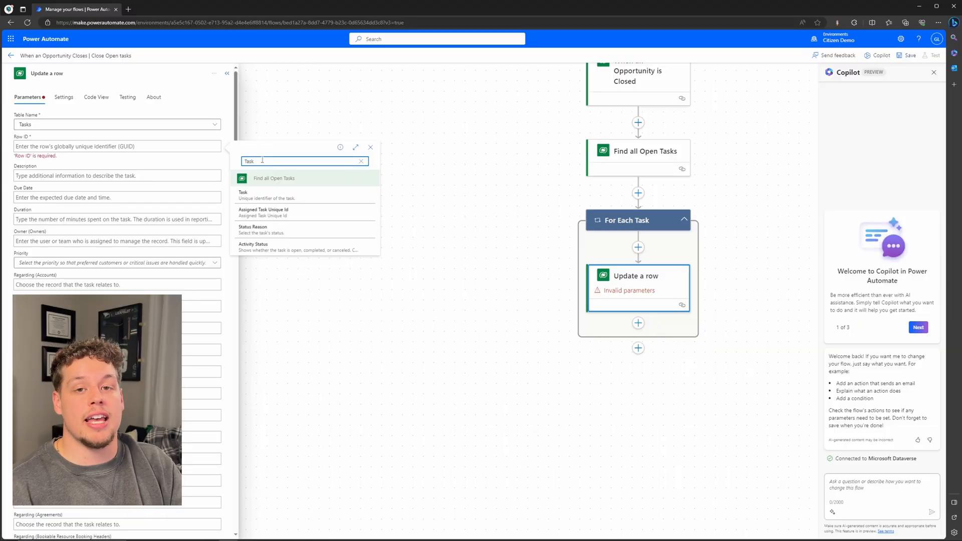
click(244, 195)
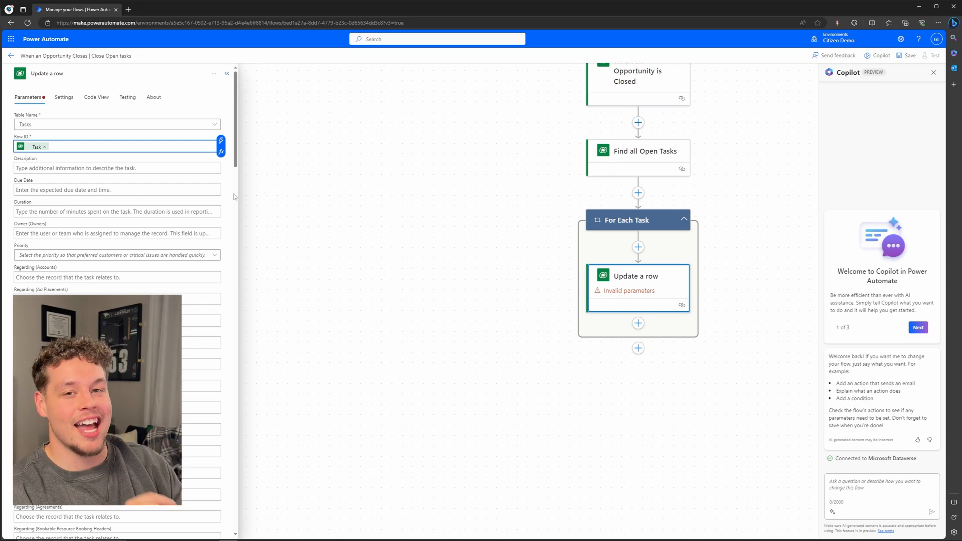
mouse_move(853, 508)
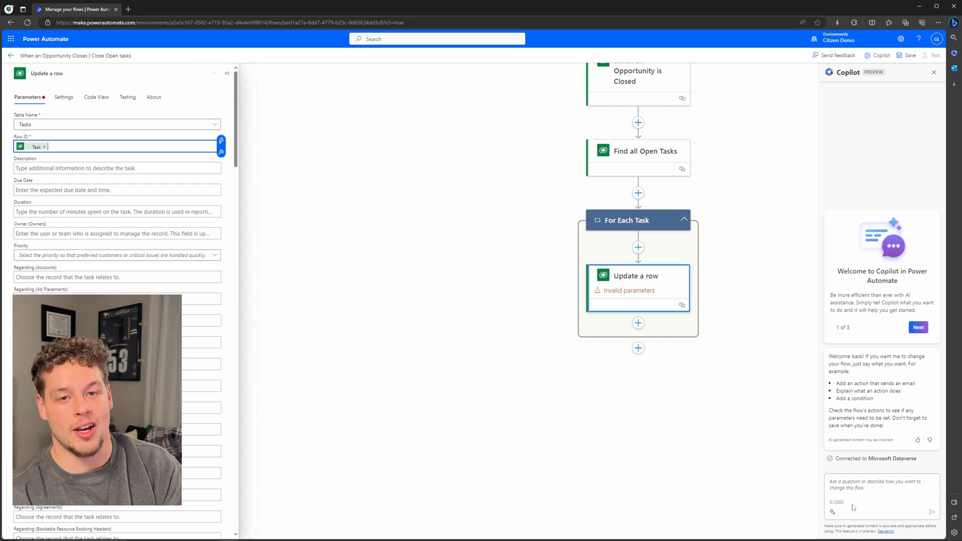
Ask Copilot to 'Update the task status in the Update a row action to cancelled' and reopen the step
text(Update t)
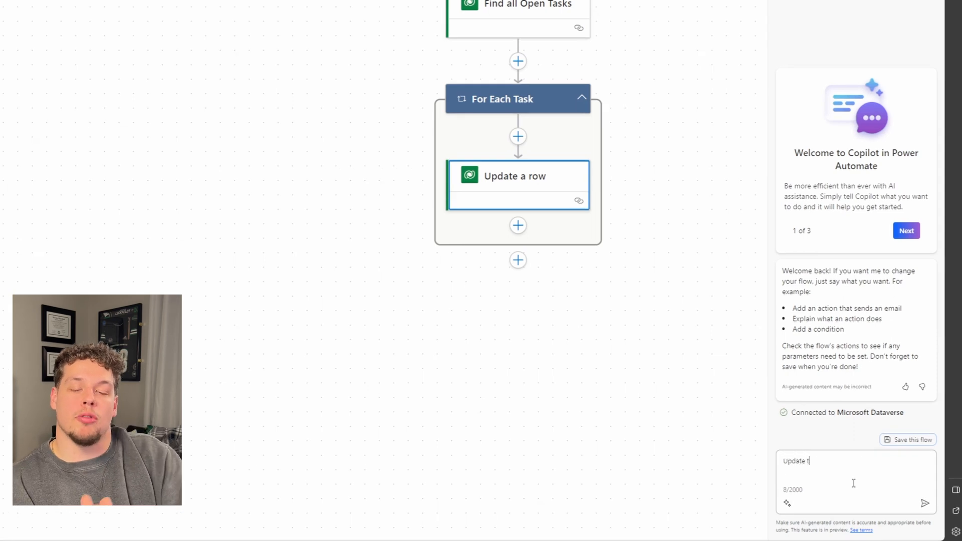
text(he task status in the)
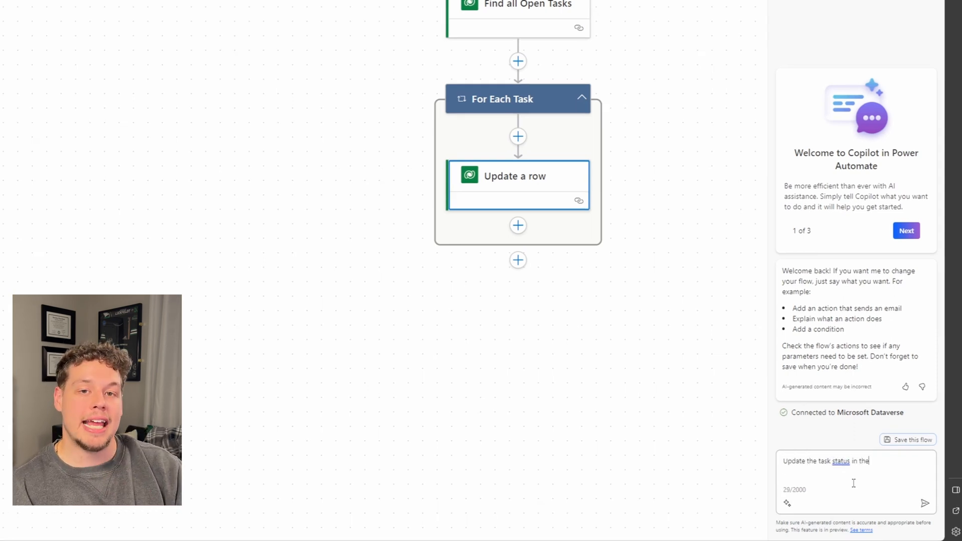
text(Update a row)
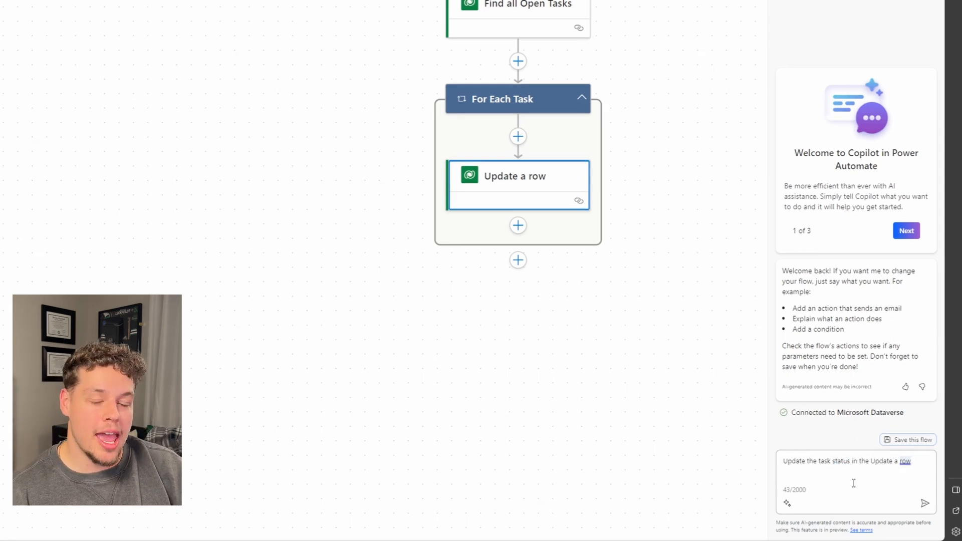
text(action to cancelled)
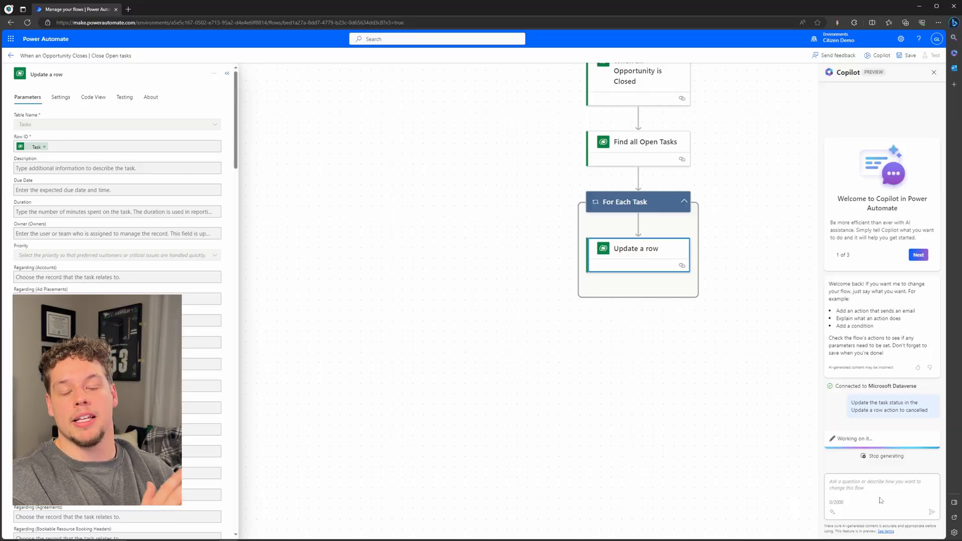
click(227, 74)
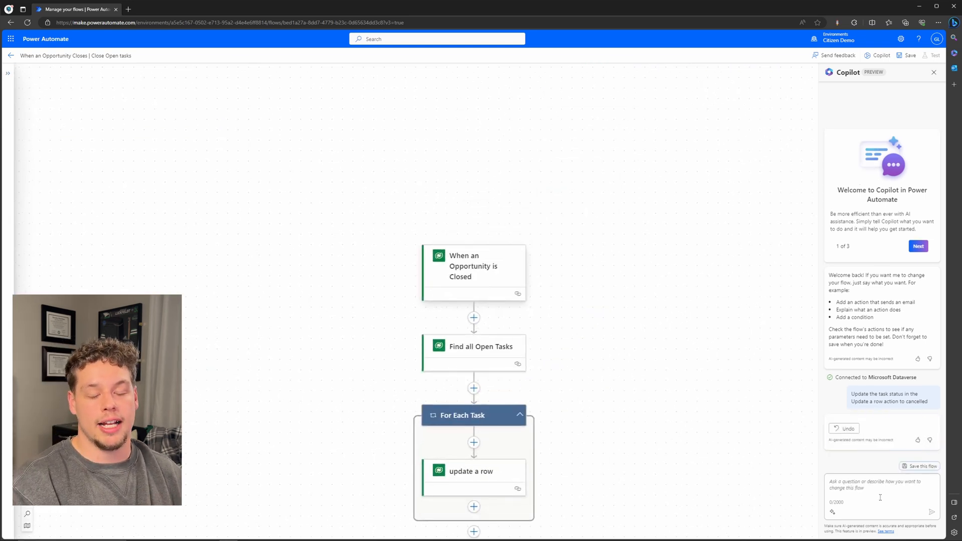
click(470, 471)
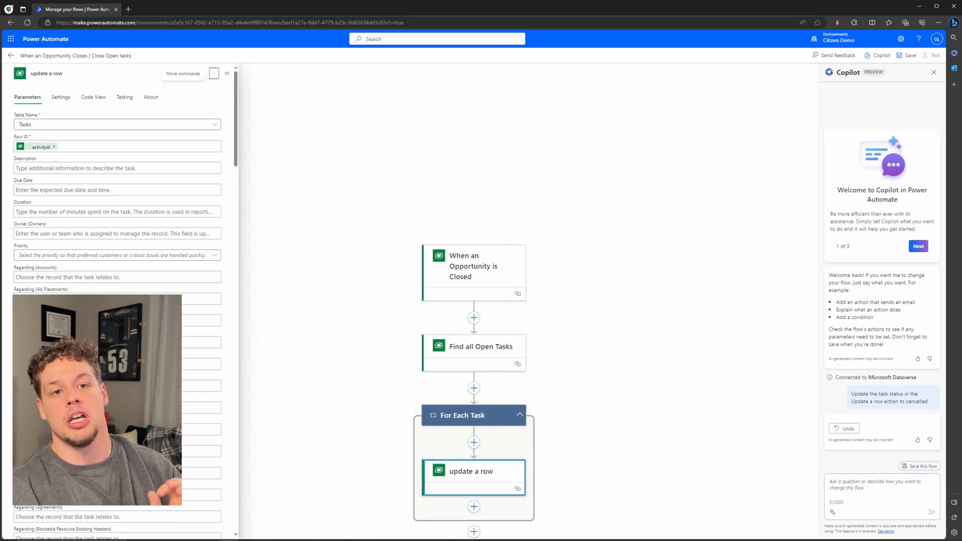
scroll(down, 3)
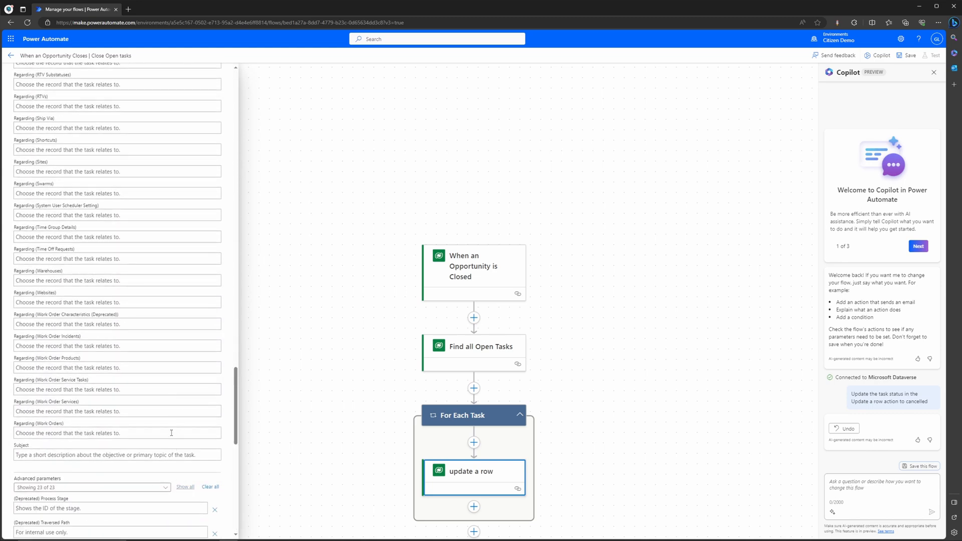
Set the update step's Activity Status advanced parameter to Canceled
scroll(down, 3)
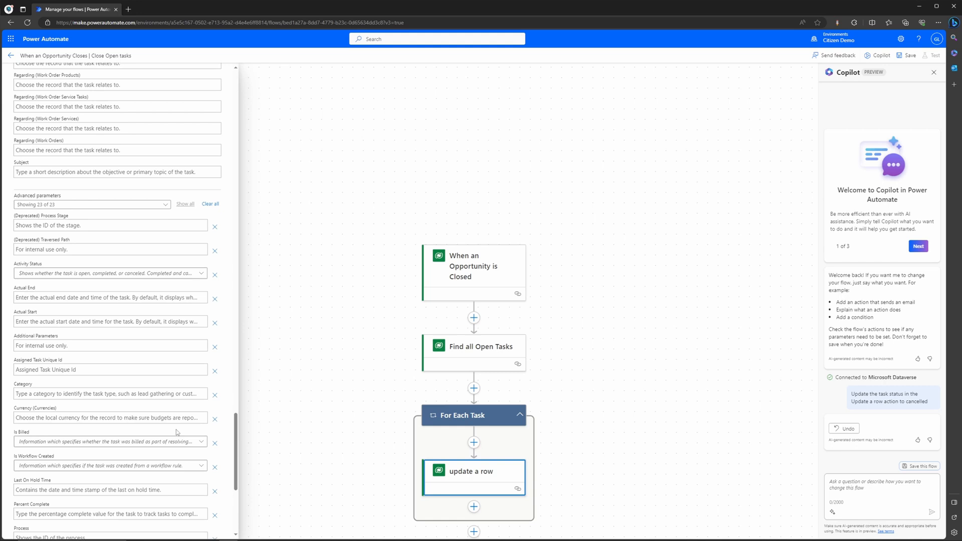
scroll(down, 3)
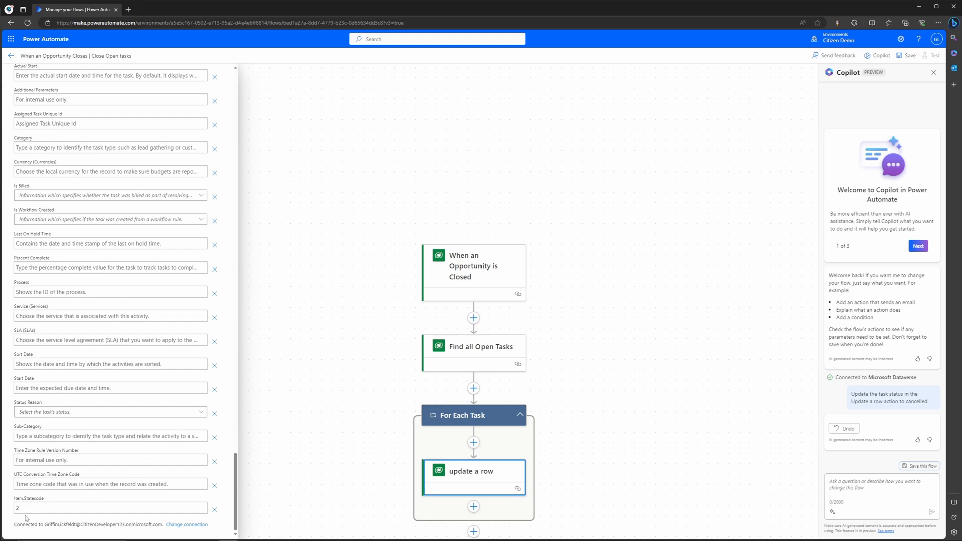
scroll(up, 3)
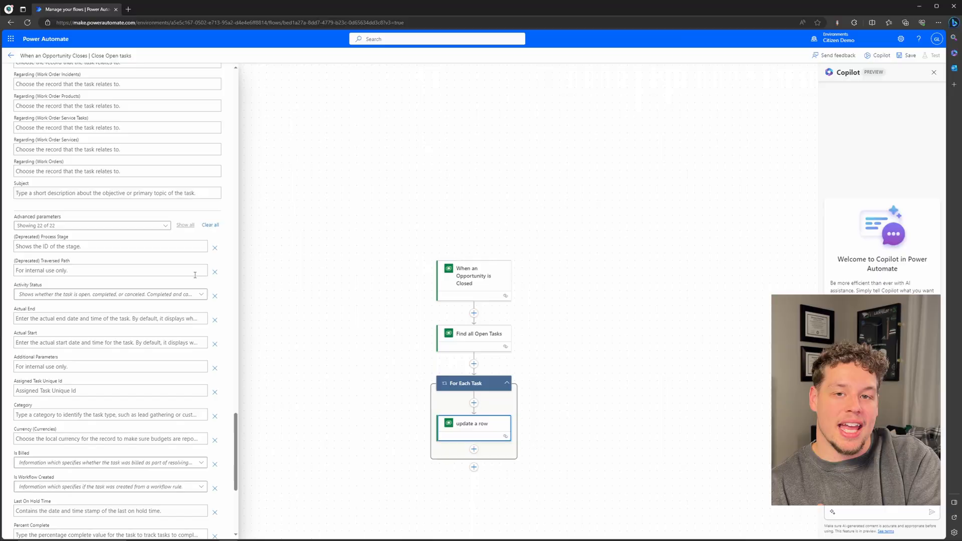
click(110, 294)
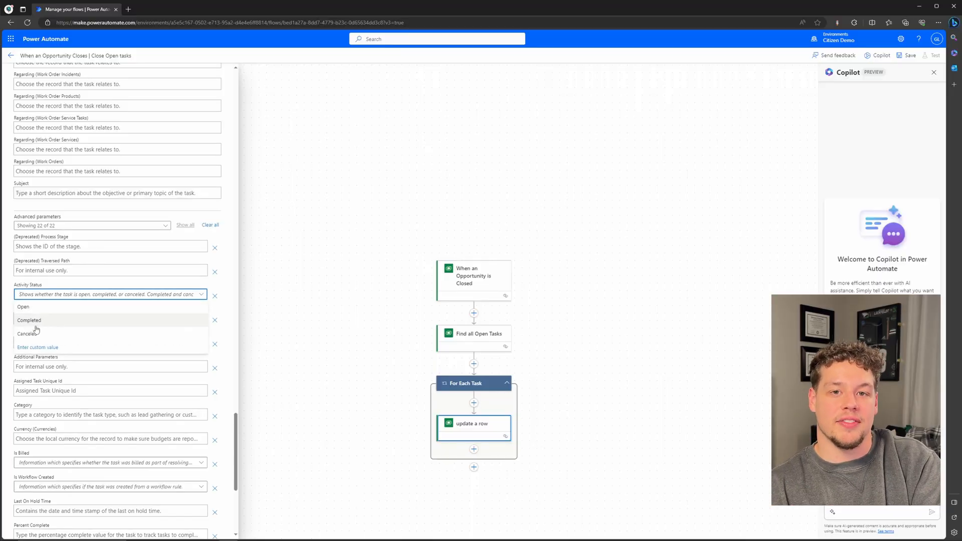
click(27, 333)
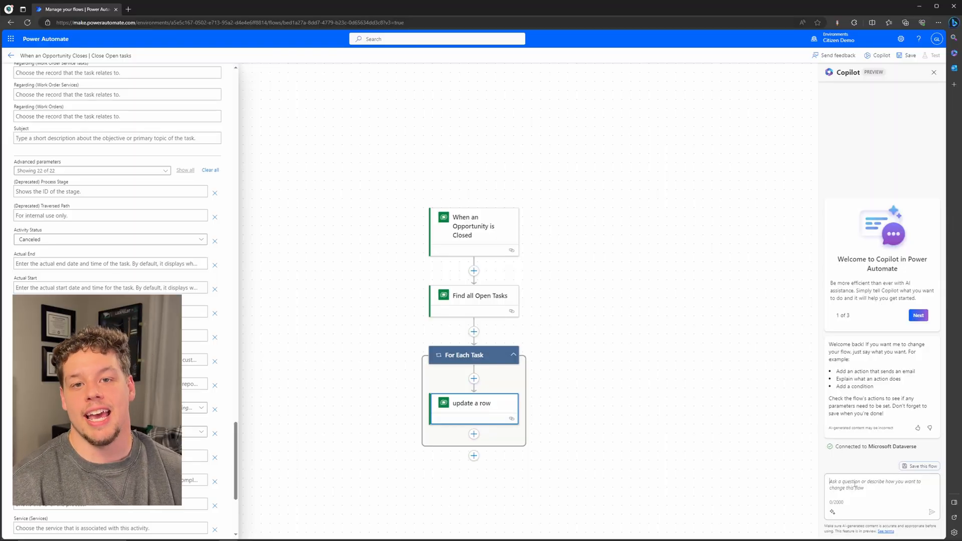
Have Copilot create a Send an email action in the For Each Task loop and show its fields
text(Create a Send an email to)
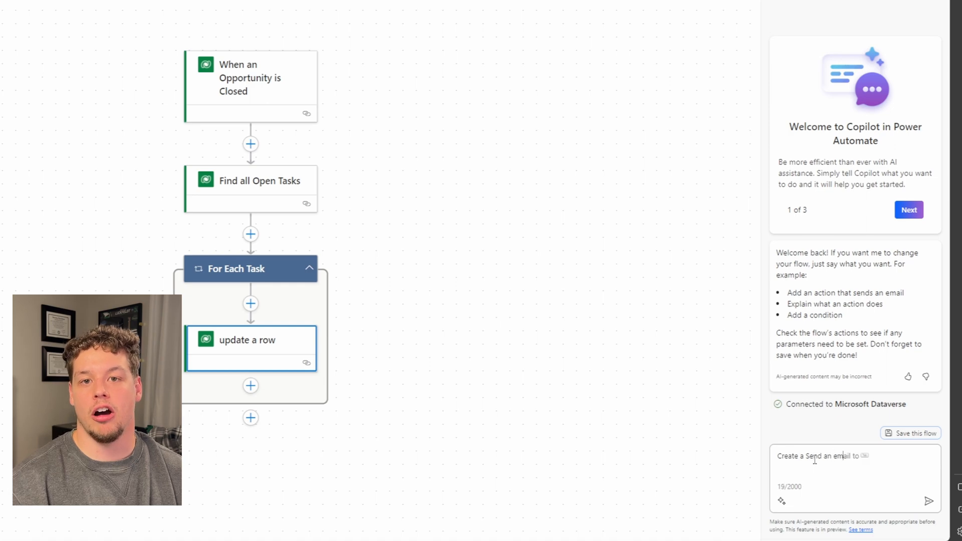
text(action in the For example)
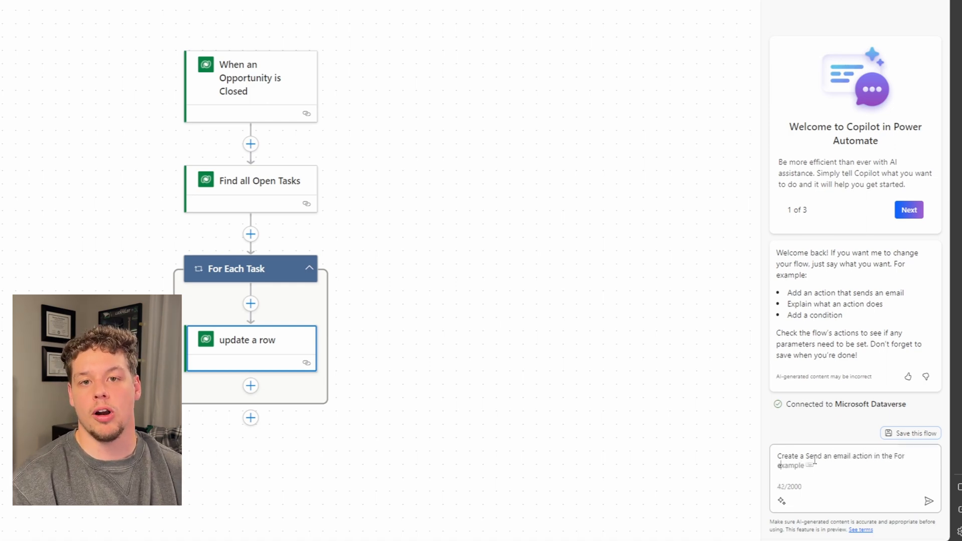
click(928, 501)
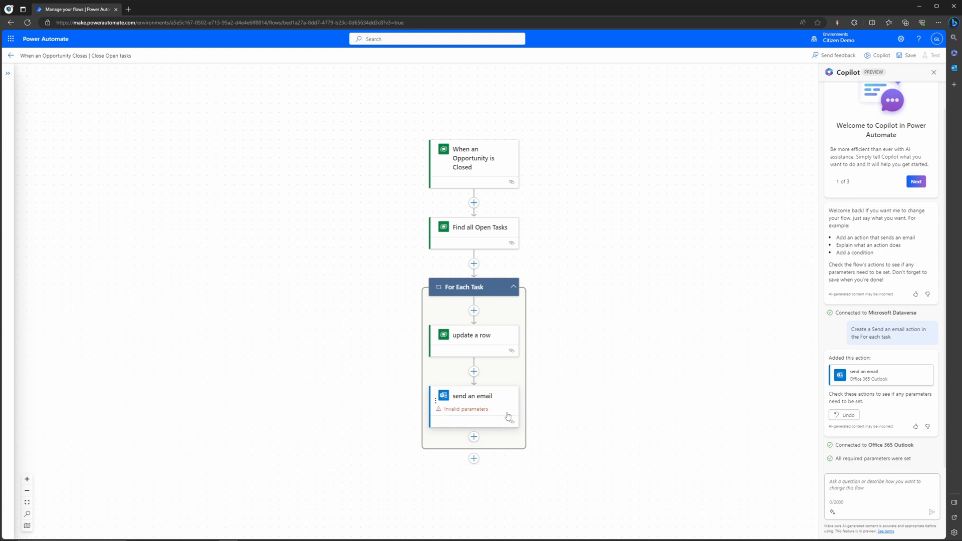
click(472, 396)
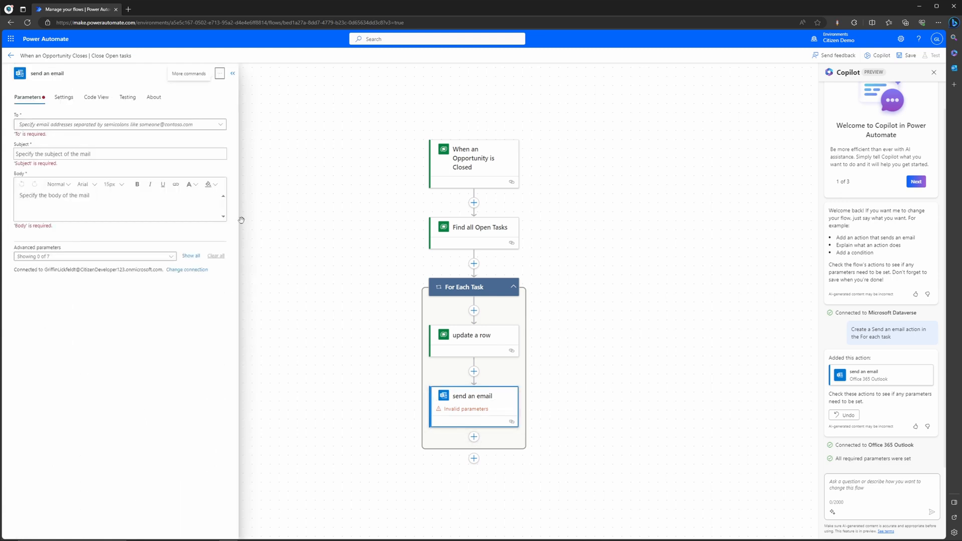
click(116, 125)
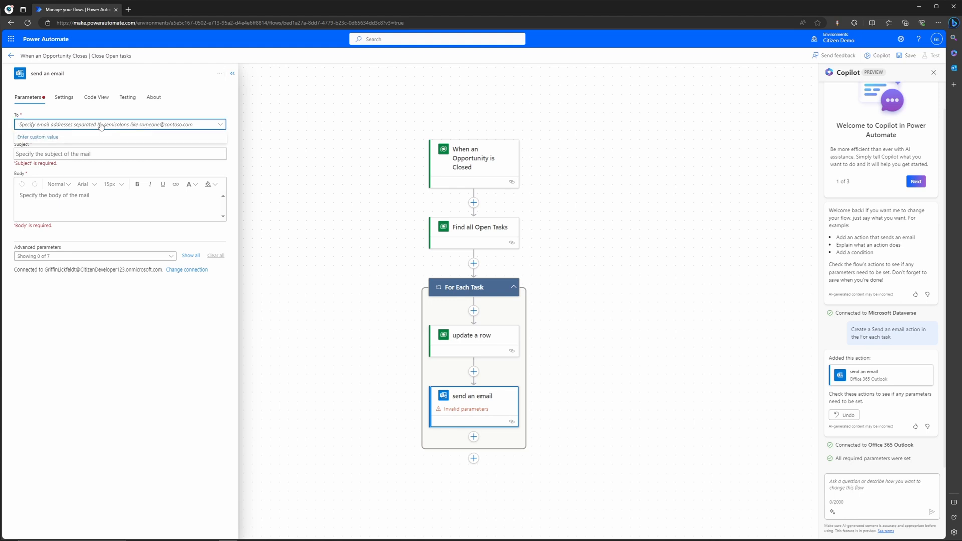
click(119, 125)
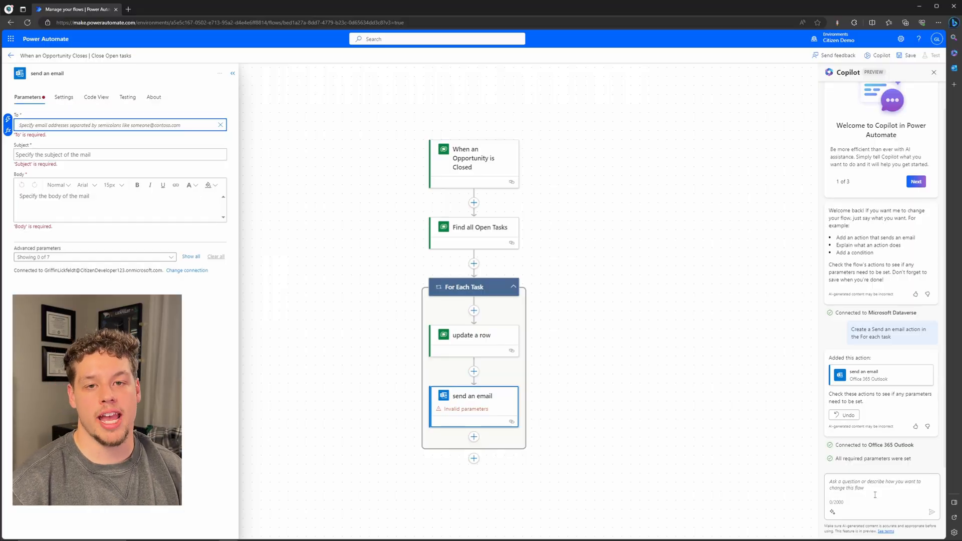
Have Copilot create a Get a row by ID action and place it after update a row
text(Create a Get a row by ID ac)
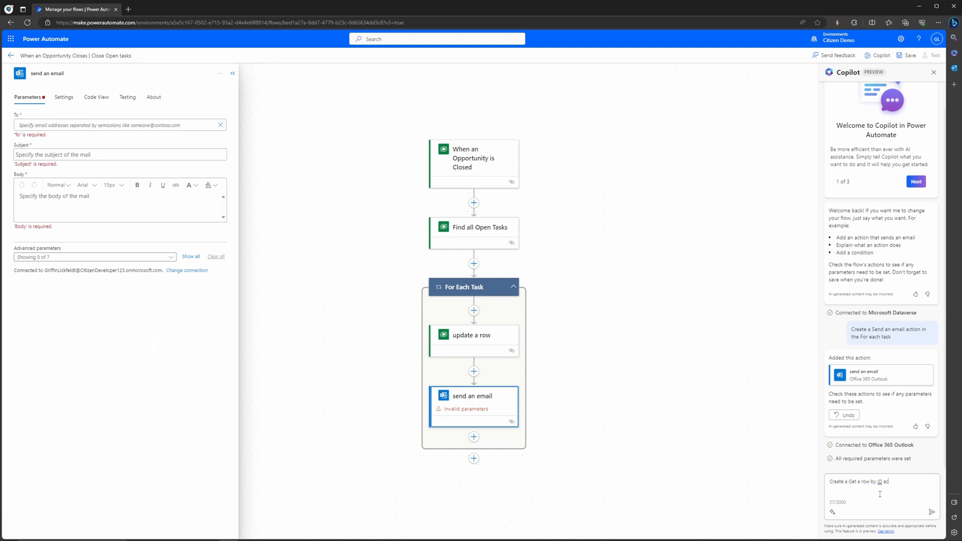
click(931, 512)
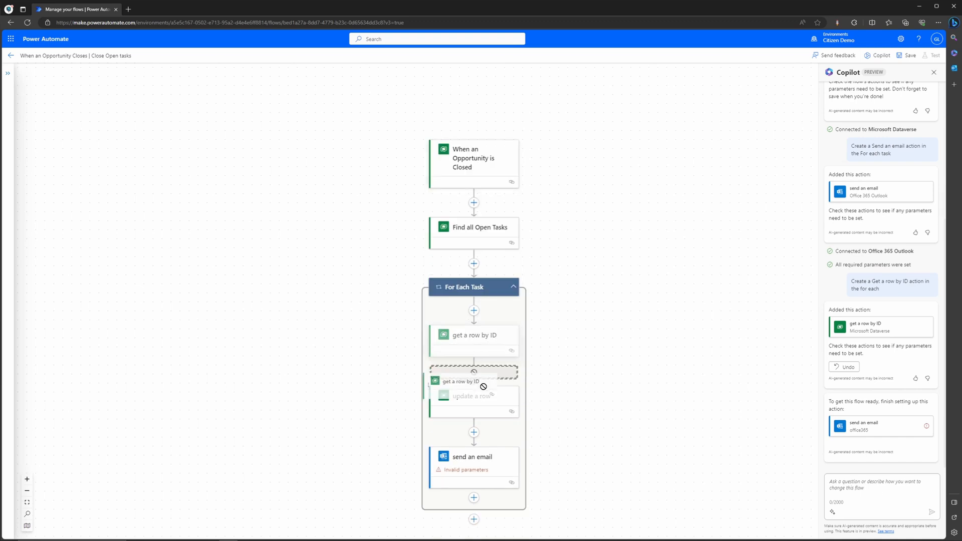
click(472, 381)
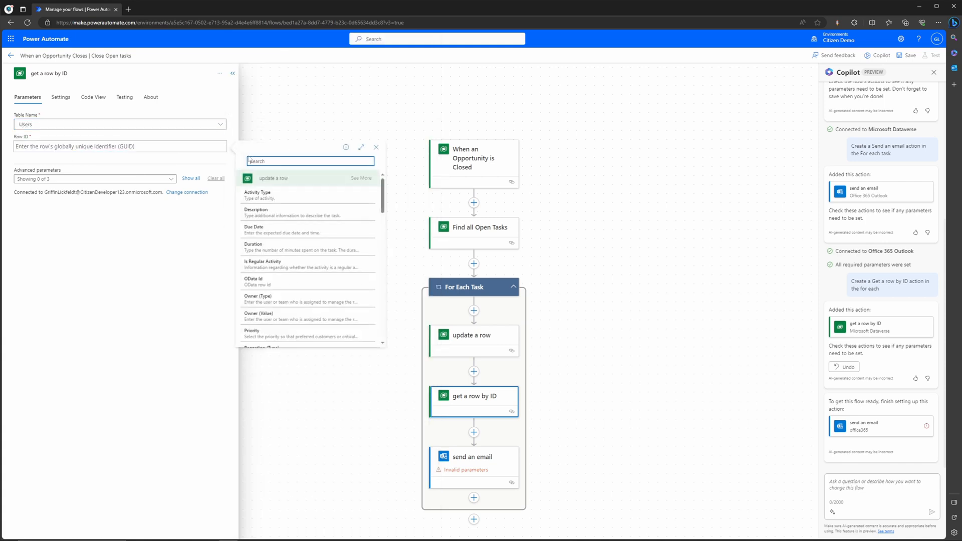
Set the Get a row by ID step to look up Users with the task's Owner as Row ID
text(Owner)
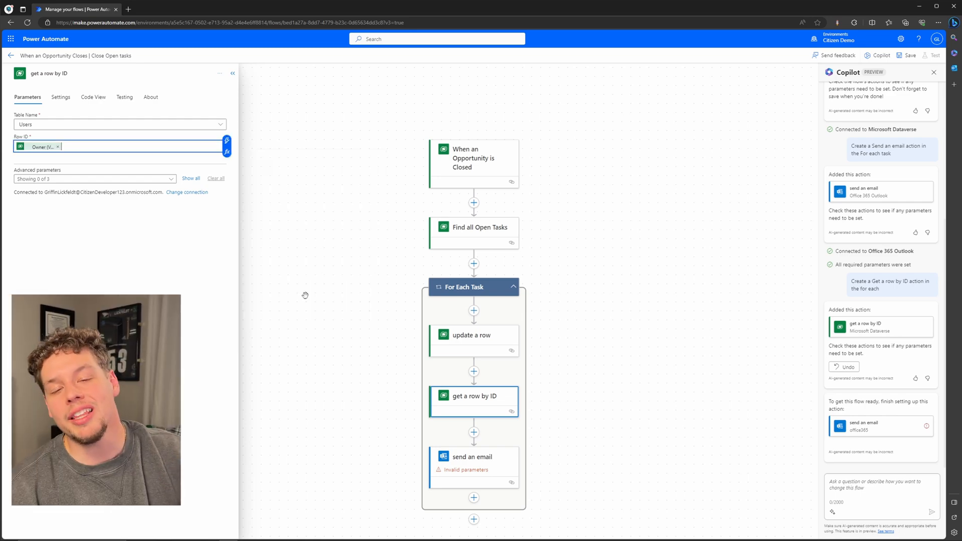
click(191, 179)
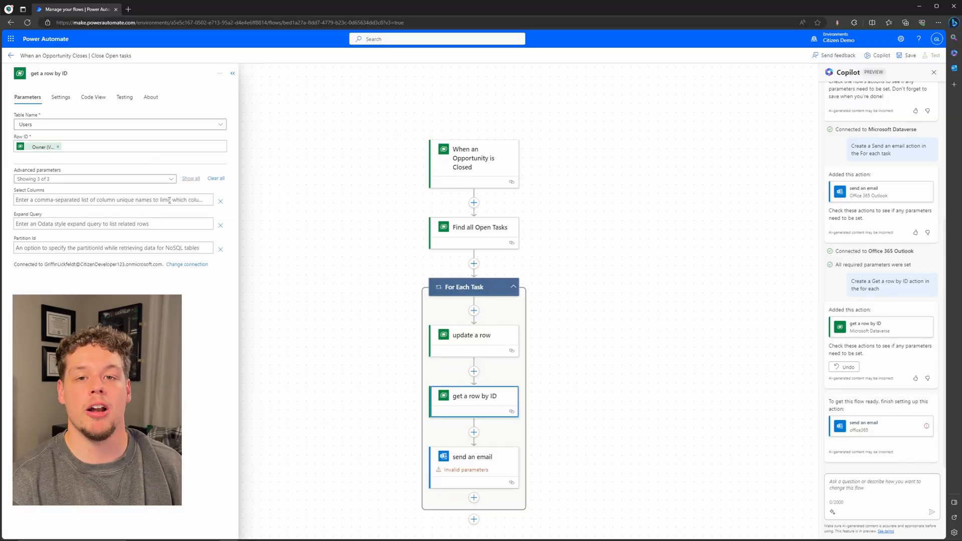
click(110, 199)
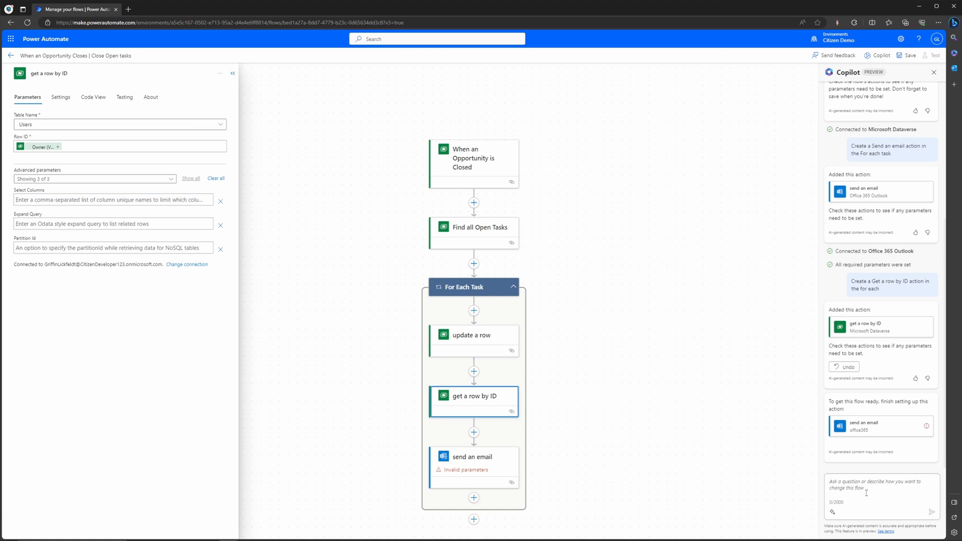
Ask Copilot to limit Get a row by ID's Select Columns to primary email and full name
text(Set the select columns of the get a row by id)
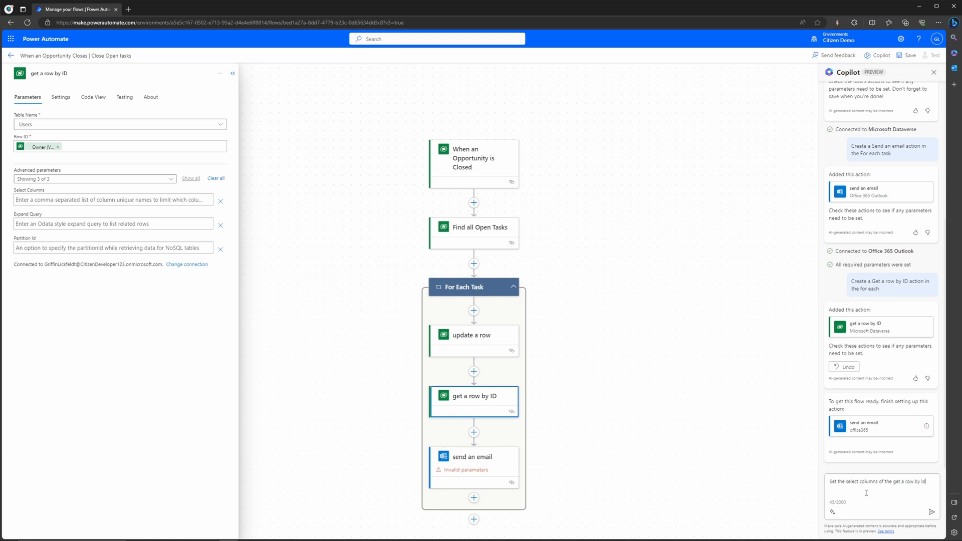
text(action to only be primary email and)
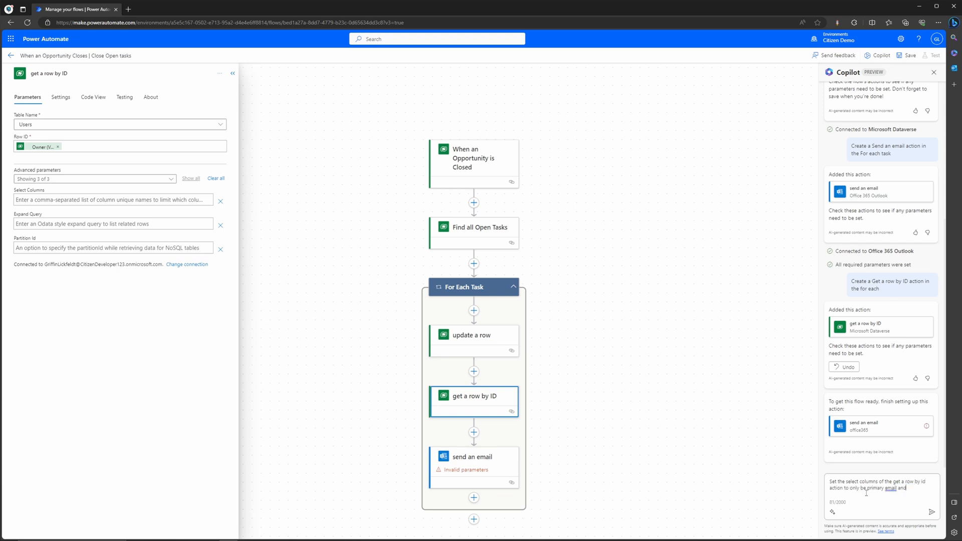
click(932, 512)
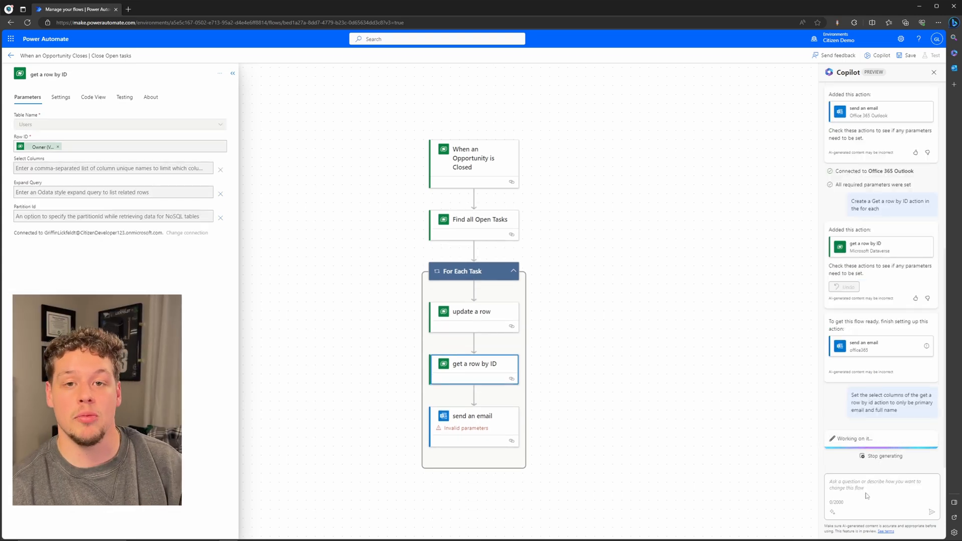
Check the owner lookup step now selects only fullname and emailaddress1
click(231, 73)
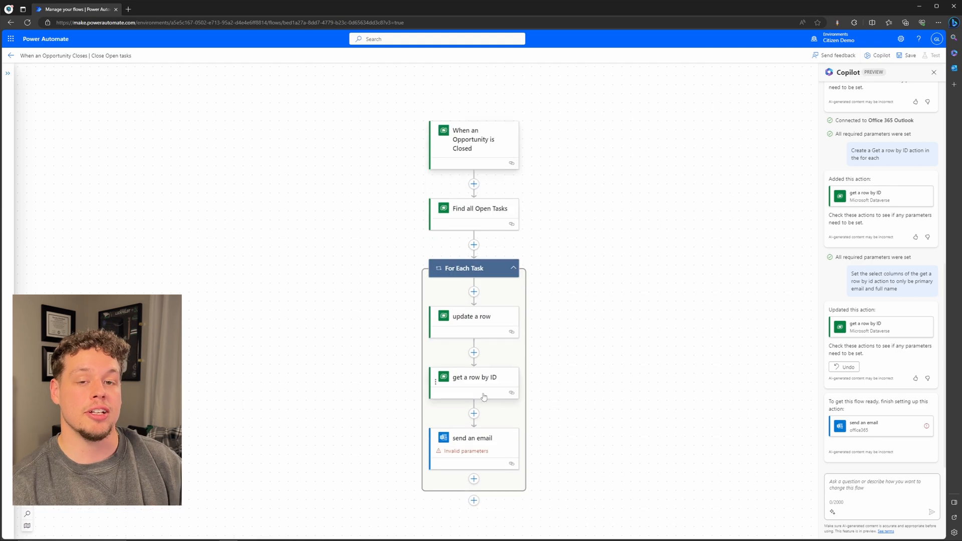
click(473, 381)
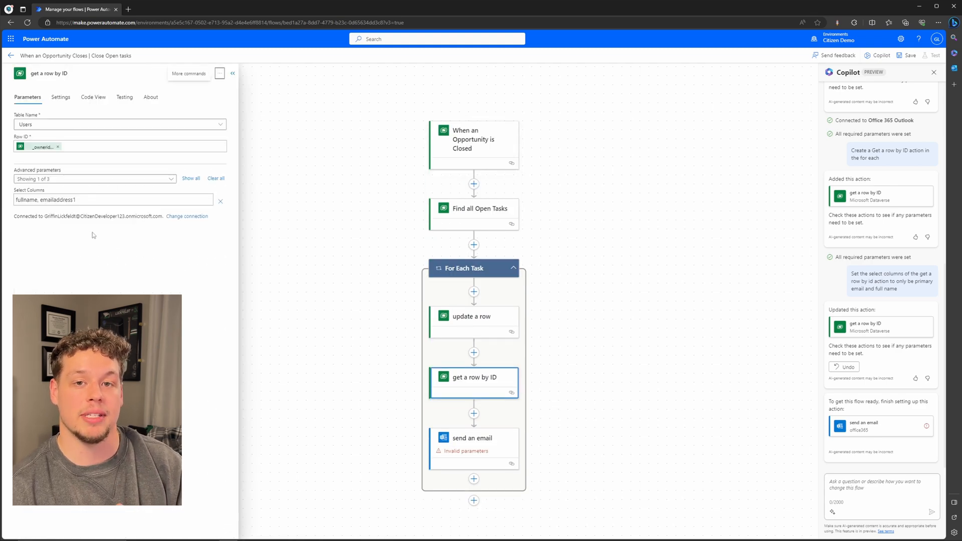
mouse_move(89, 233)
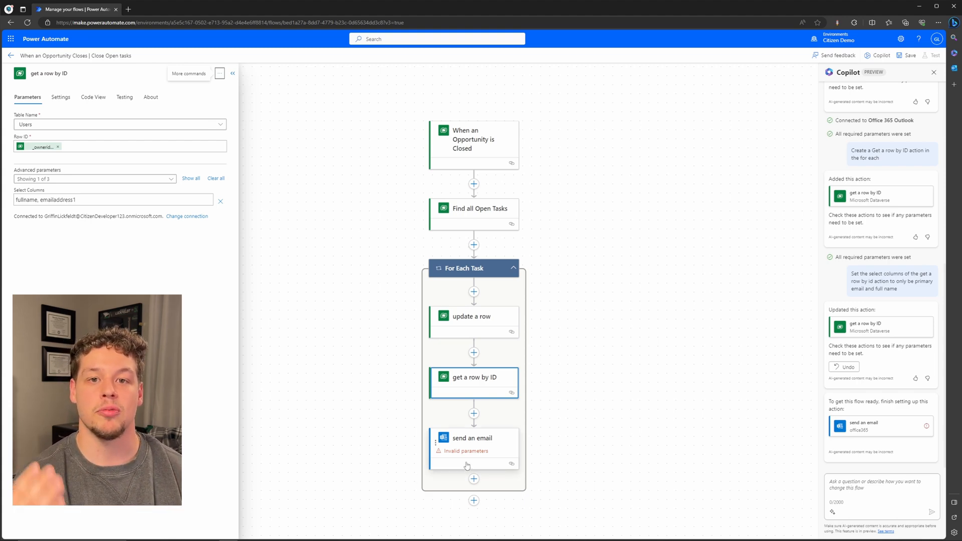
Set the email's To field to the Primary Email output of Get a row by ID
click(472, 438)
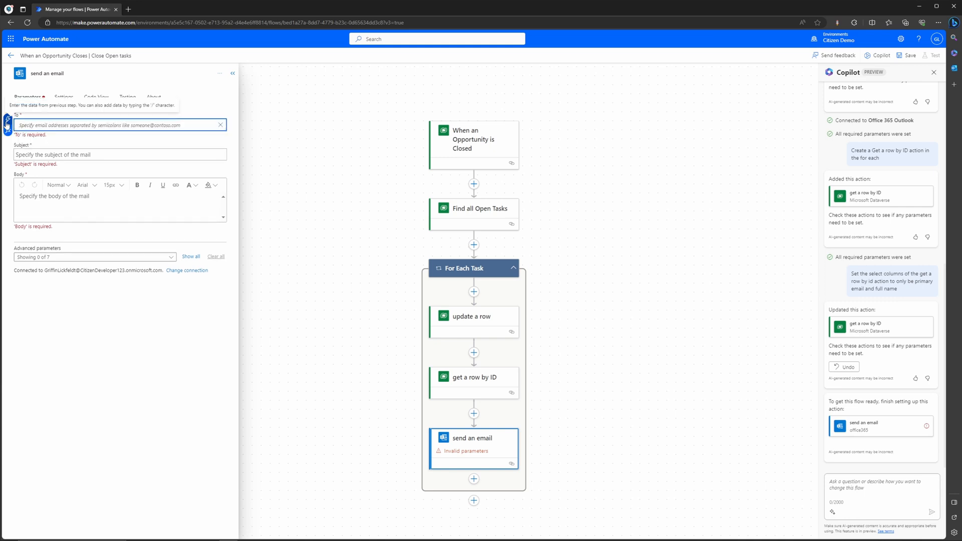
click(116, 125)
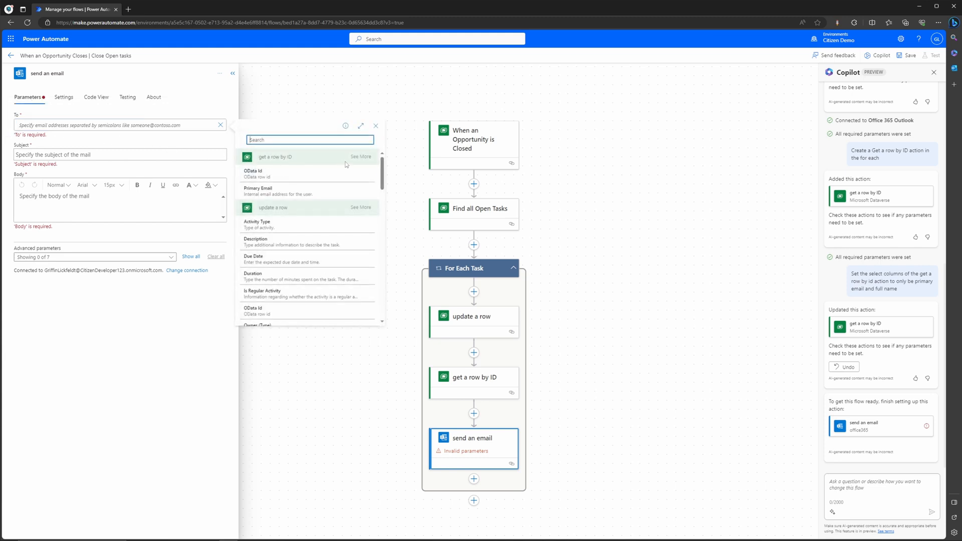
click(361, 157)
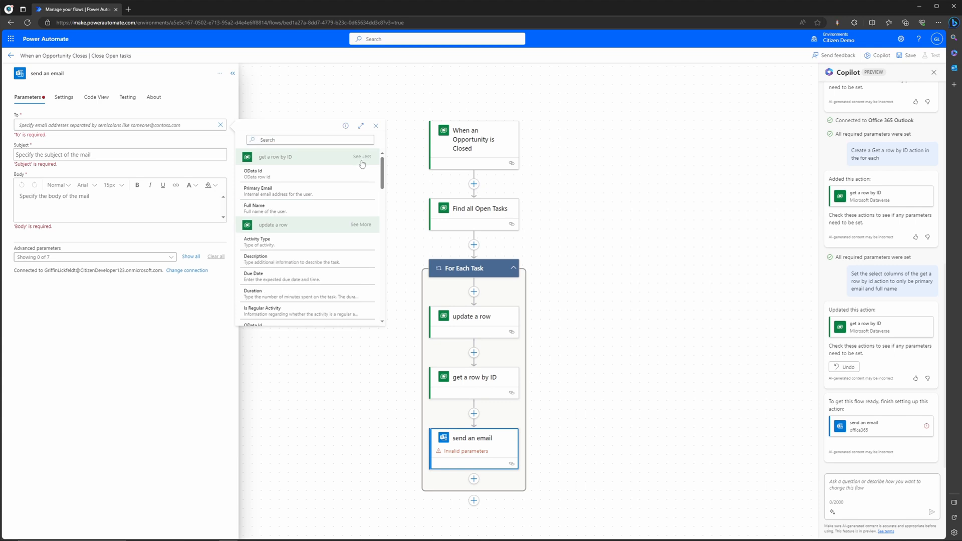
mouse_move(271, 191)
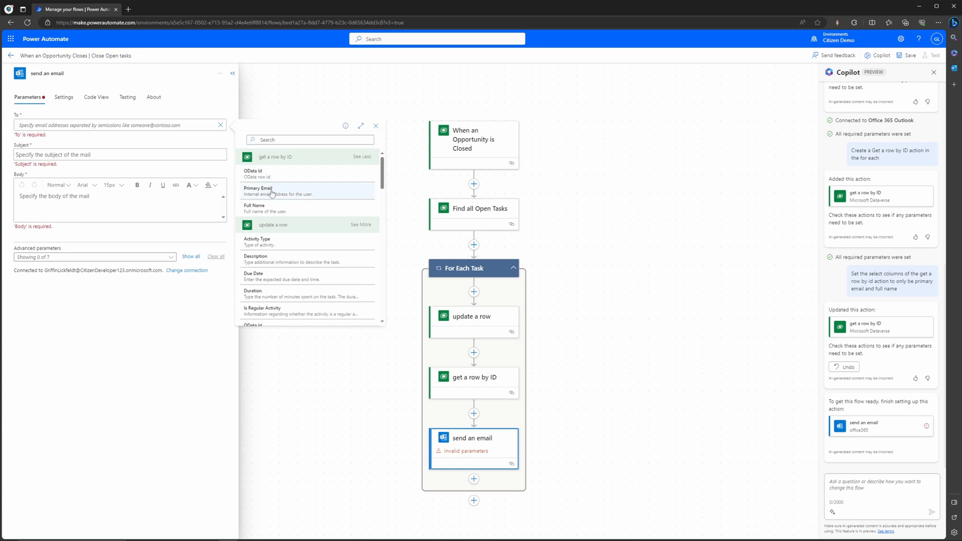
mouse_move(277, 192)
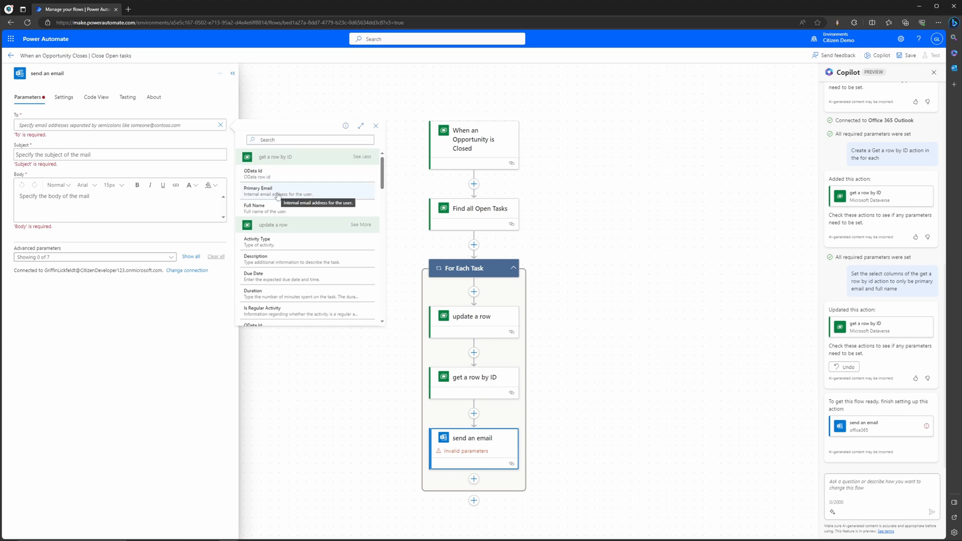
click(258, 187)
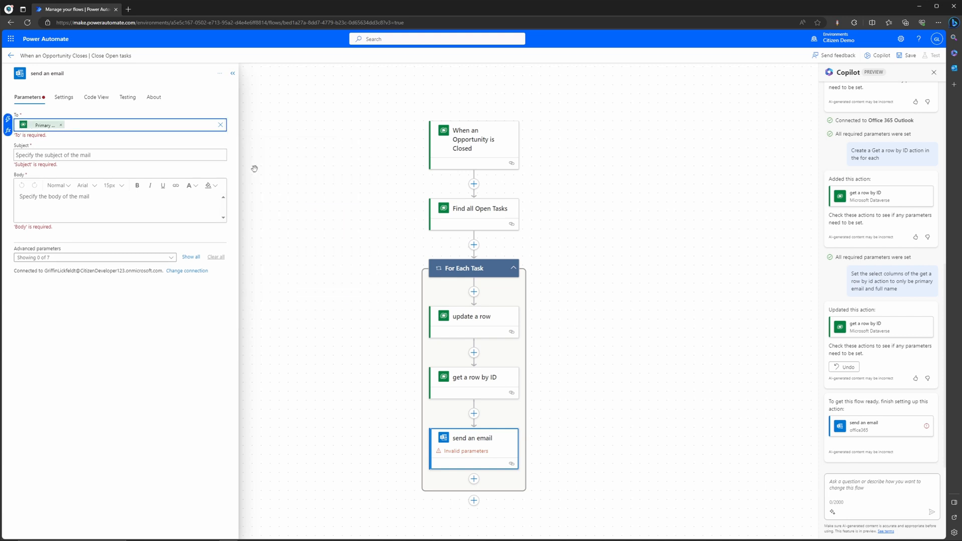
click(117, 147)
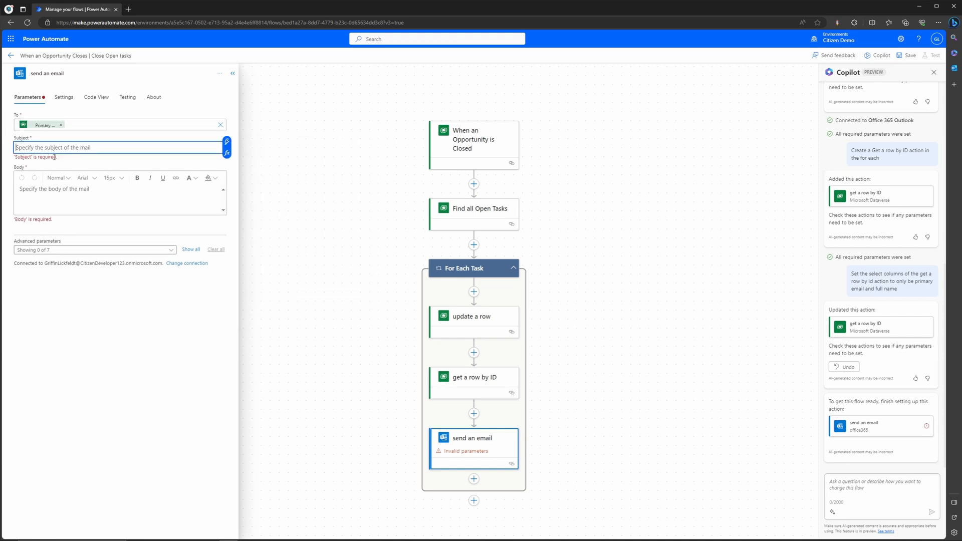
mouse_move(59, 148)
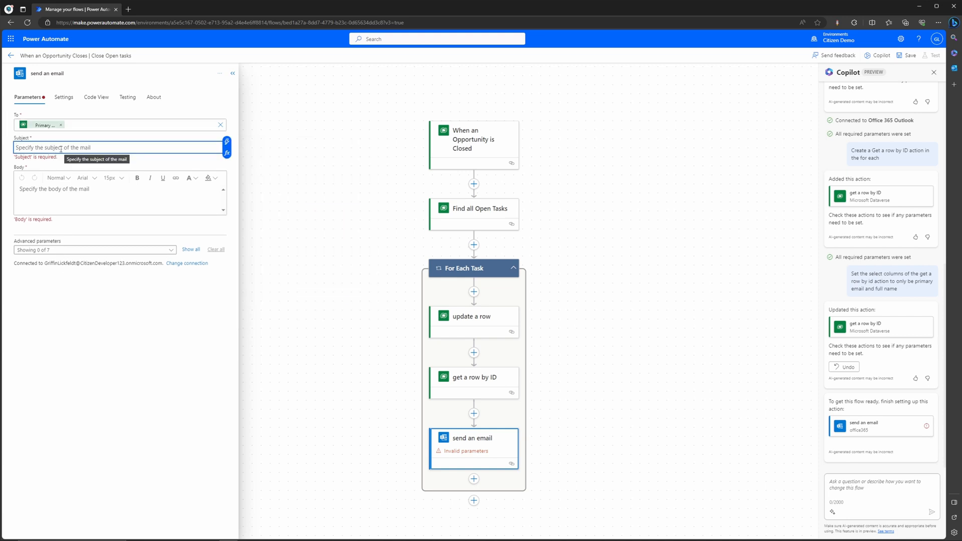
Write the subject 'Open Task Closed on', the opportunity Topic, then 'Opportunity'
text(Open Task Clo)
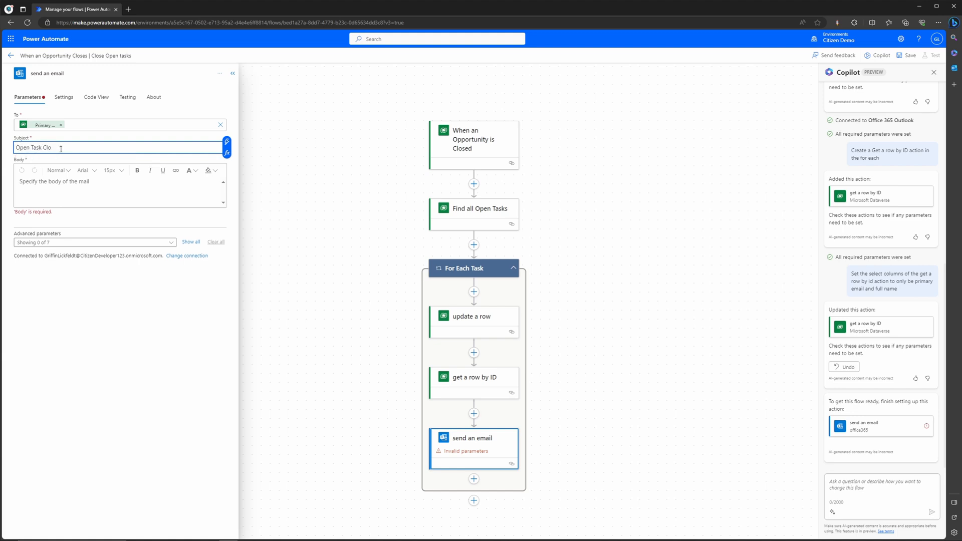
text(sed on)
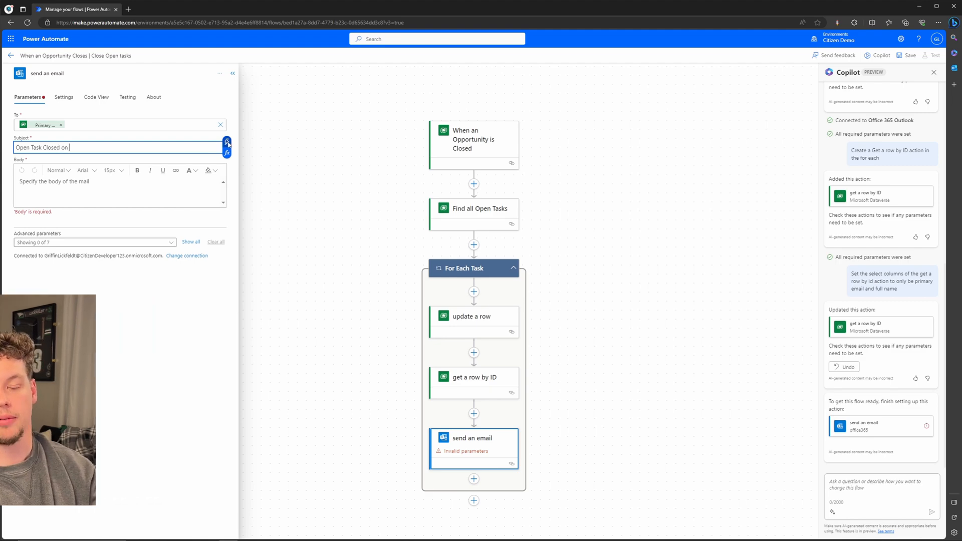
click(227, 142)
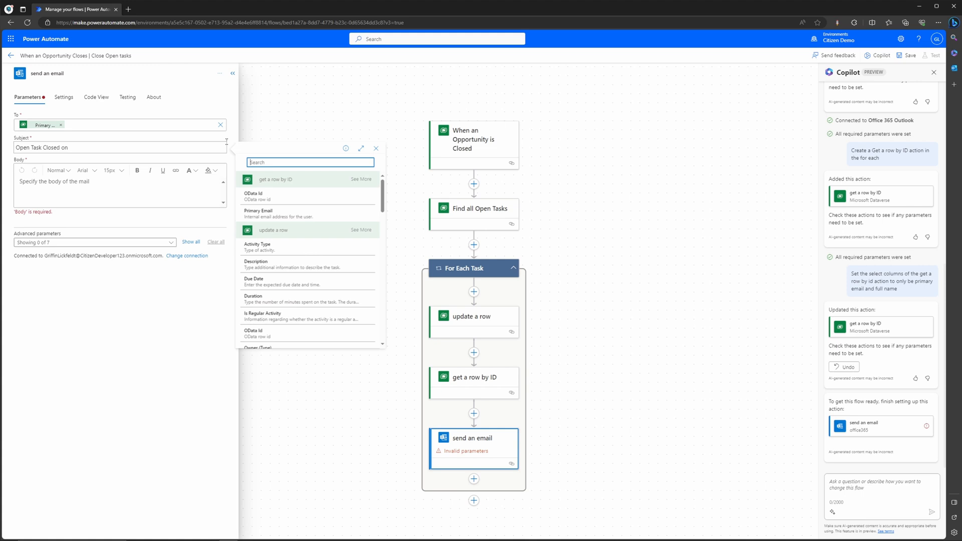
click(309, 162)
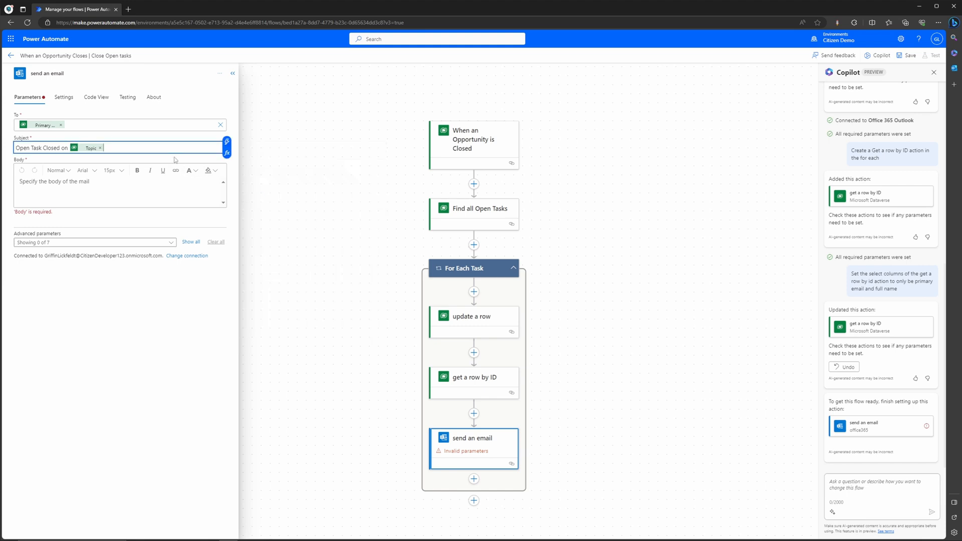
text(Opportunity)
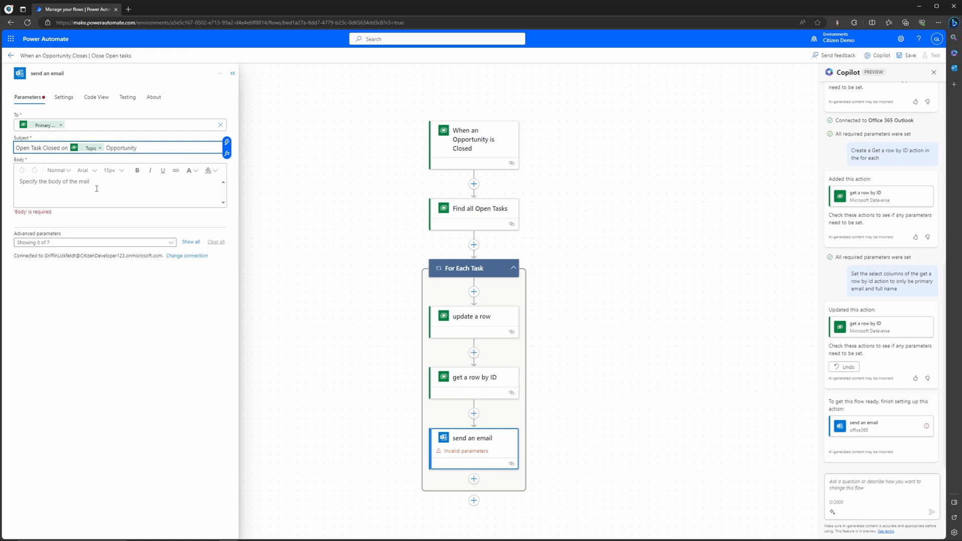
Write the email body 'Your task is closed'
text(Your task is closed)
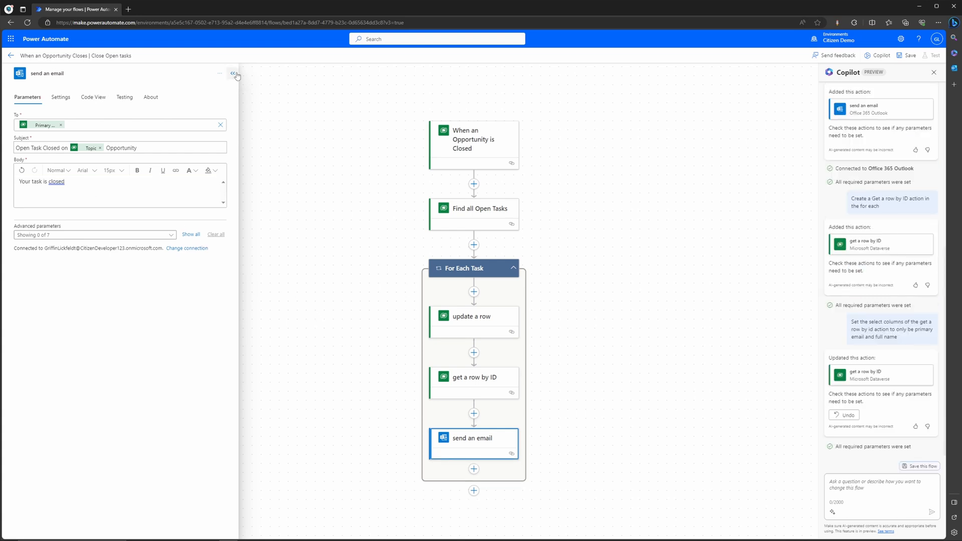
Rename the update a row step to 'Update tasks' and begin adding a note to it
click(235, 74)
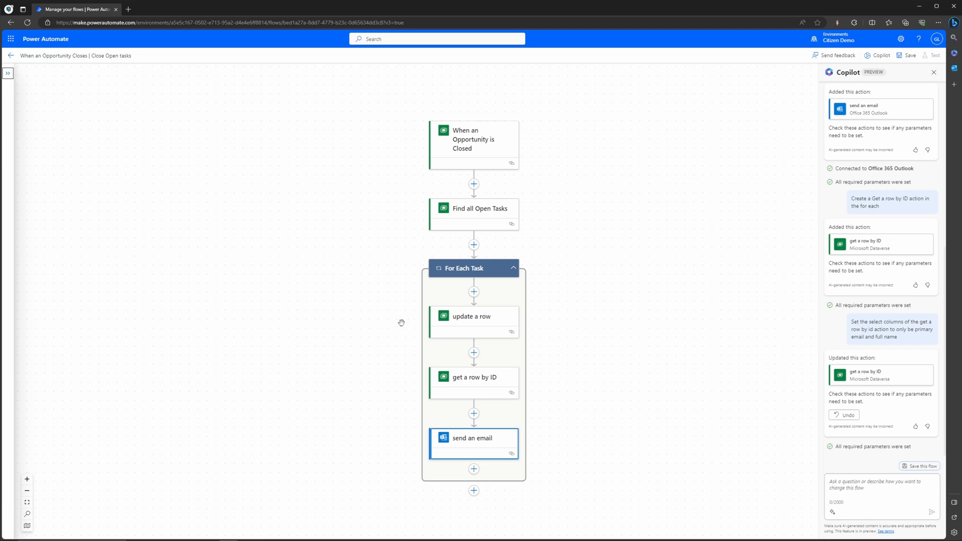
click(472, 316)
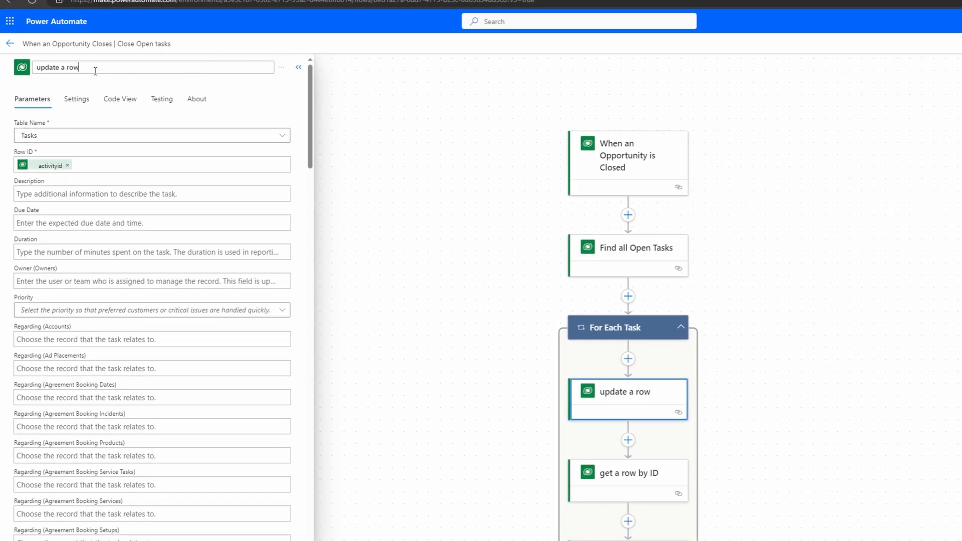
triple_click(55, 67)
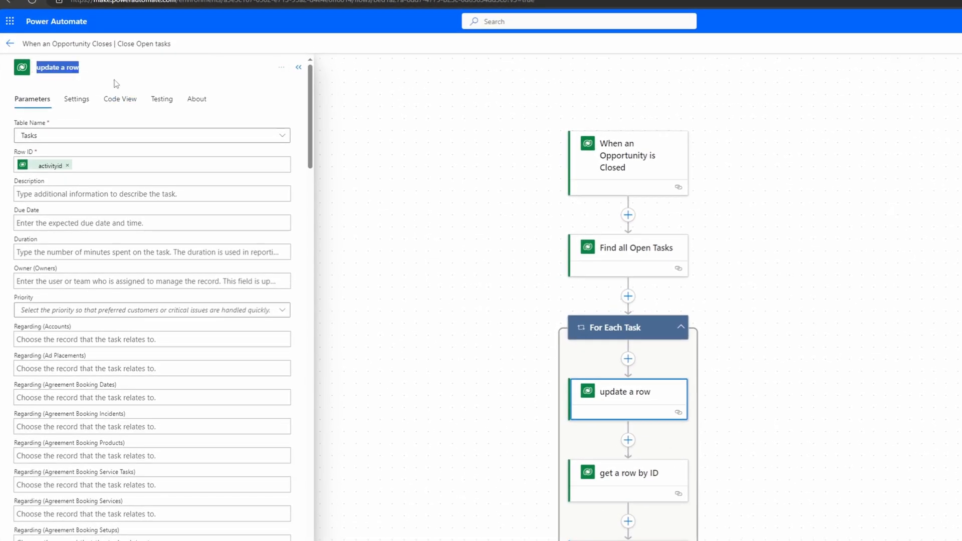
text(Update ta)
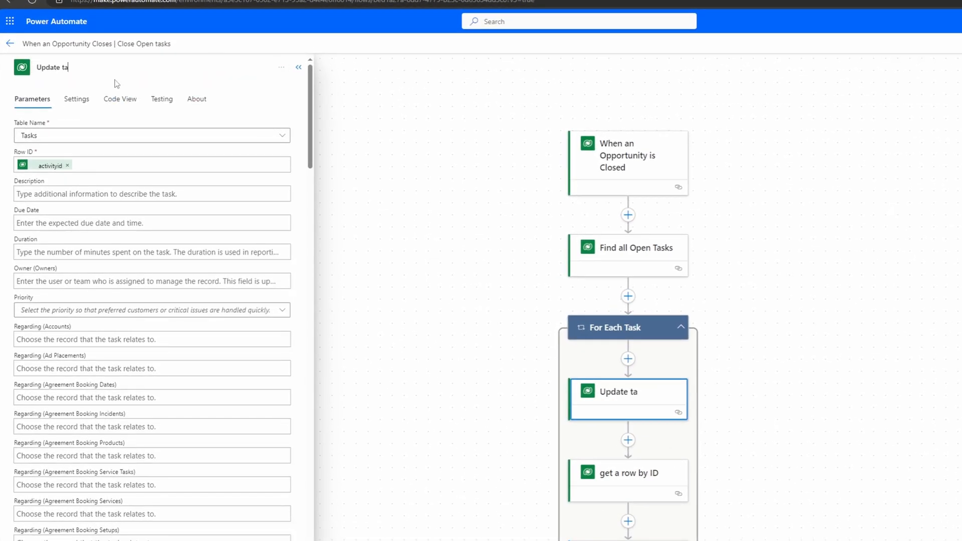
text(sks)
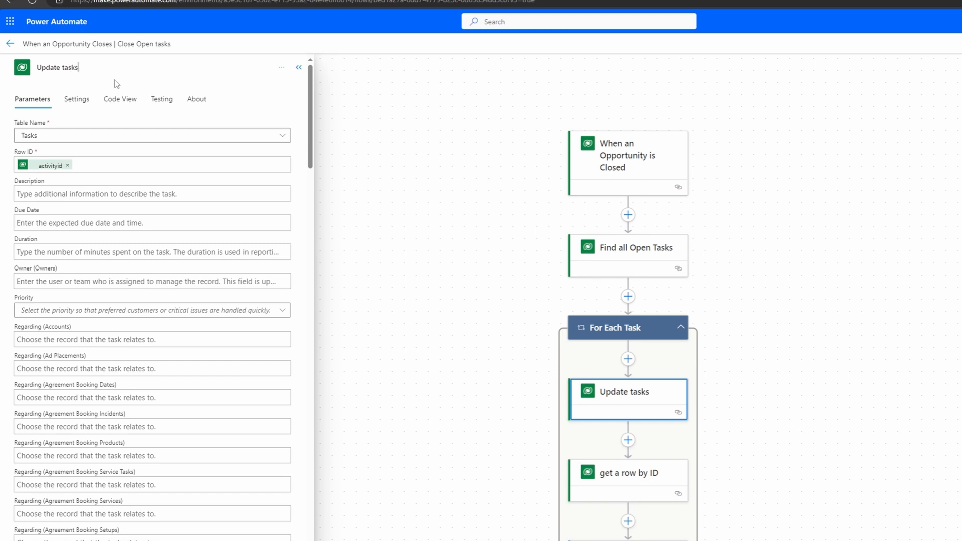
mouse_move(281, 67)
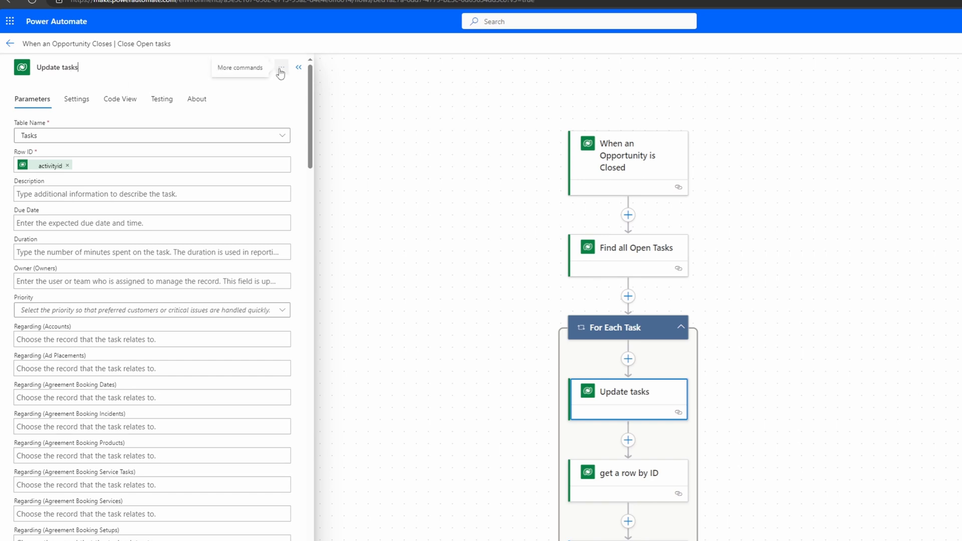
click(280, 67)
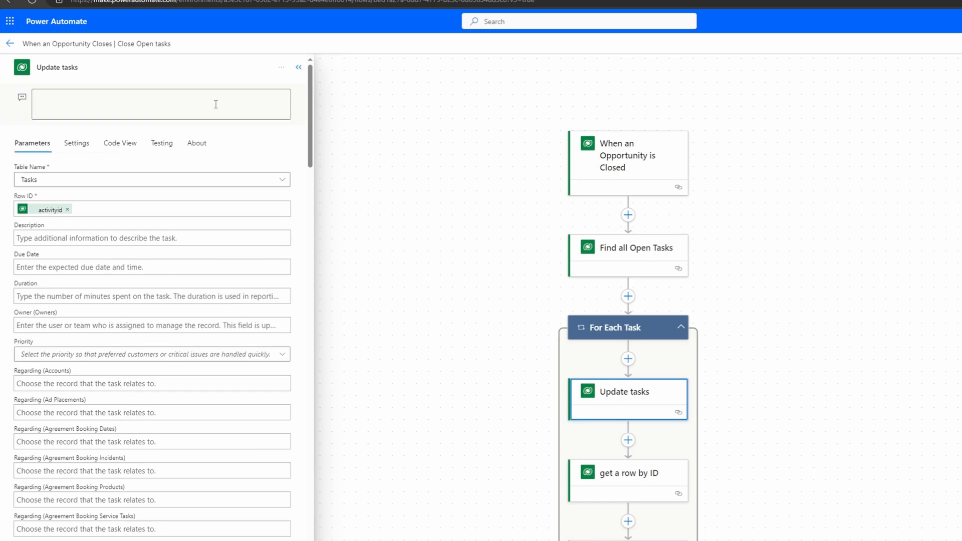